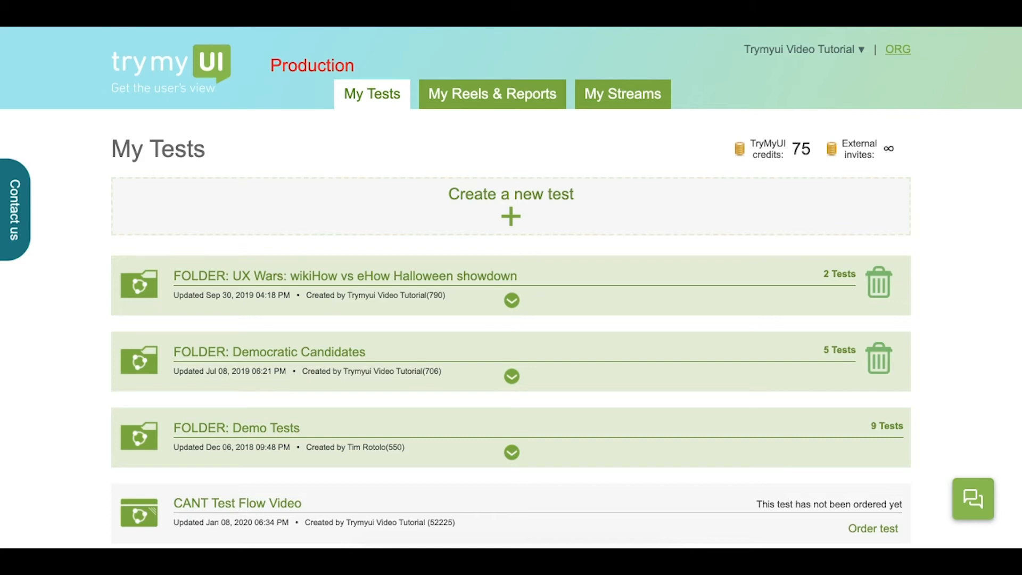
pyautogui.moveTo(389, 249)
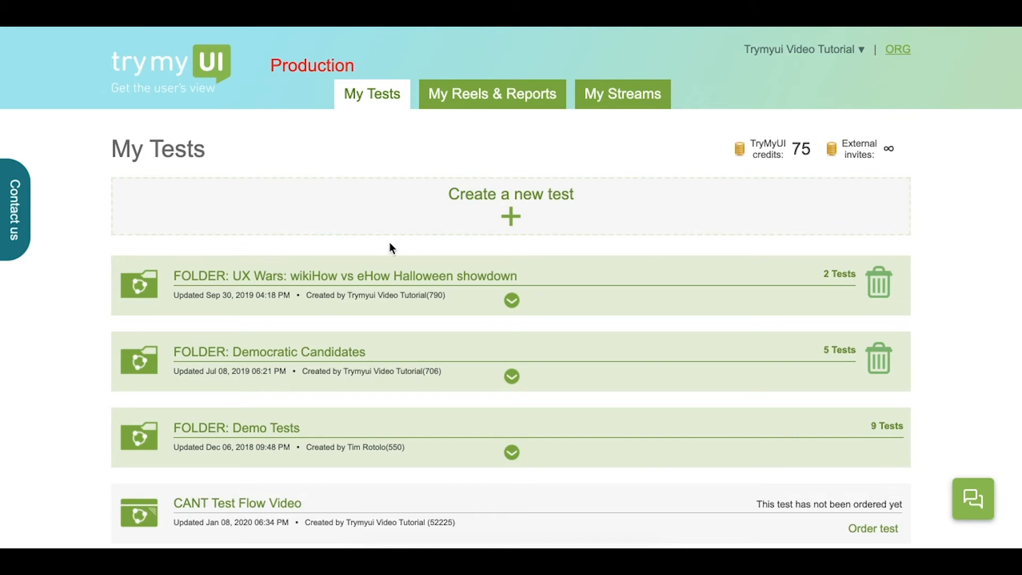
# Expand the UX Wars: wikiHow vs eHow Halloween showdown folder on My Tests.
pyautogui.scroll(-3)
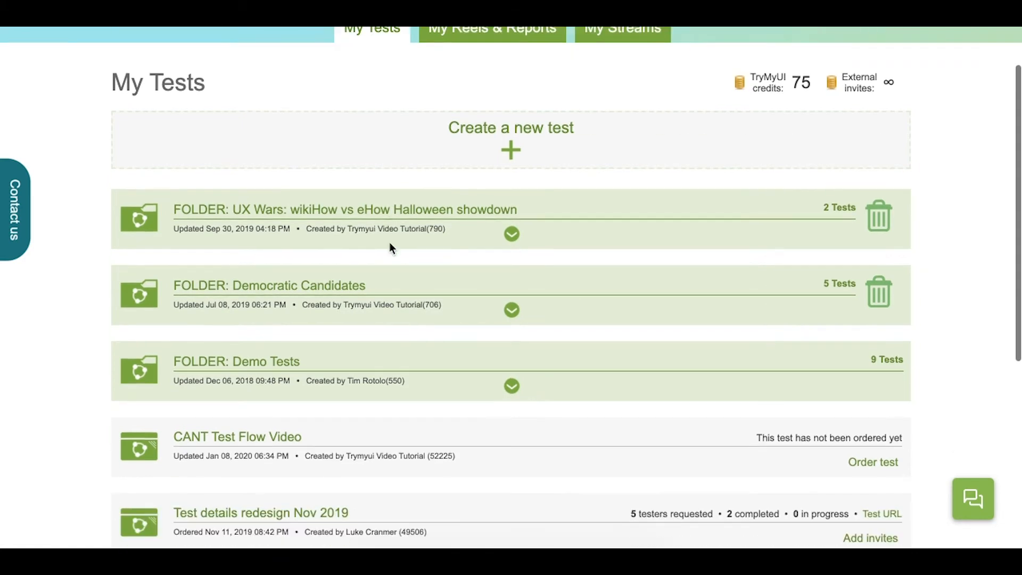
pyautogui.click(511, 233)
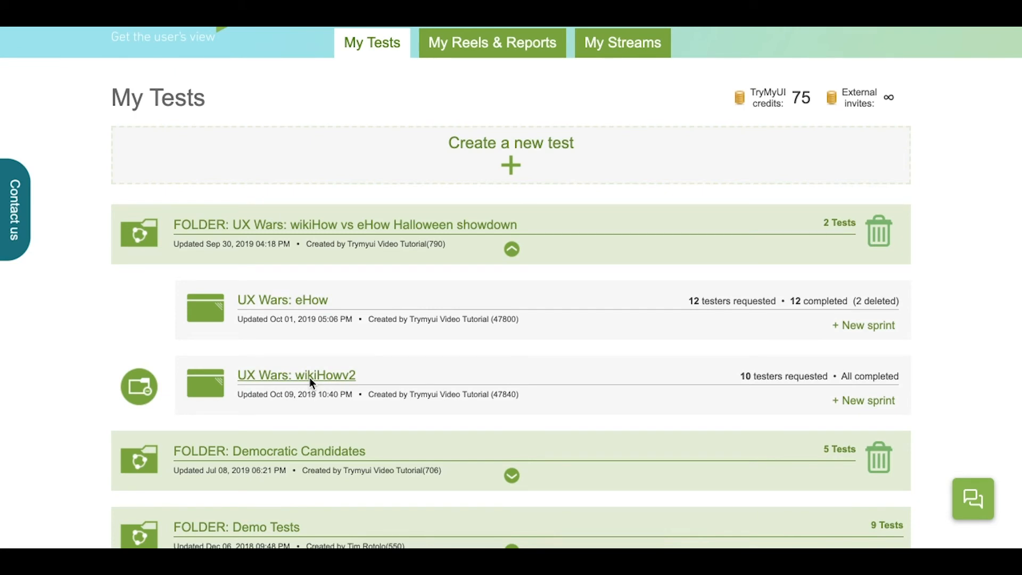
# Open the UX Wars: wikiHowv2 test page with its fulfilled order and UX Diagnostics.
pyautogui.click(296, 375)
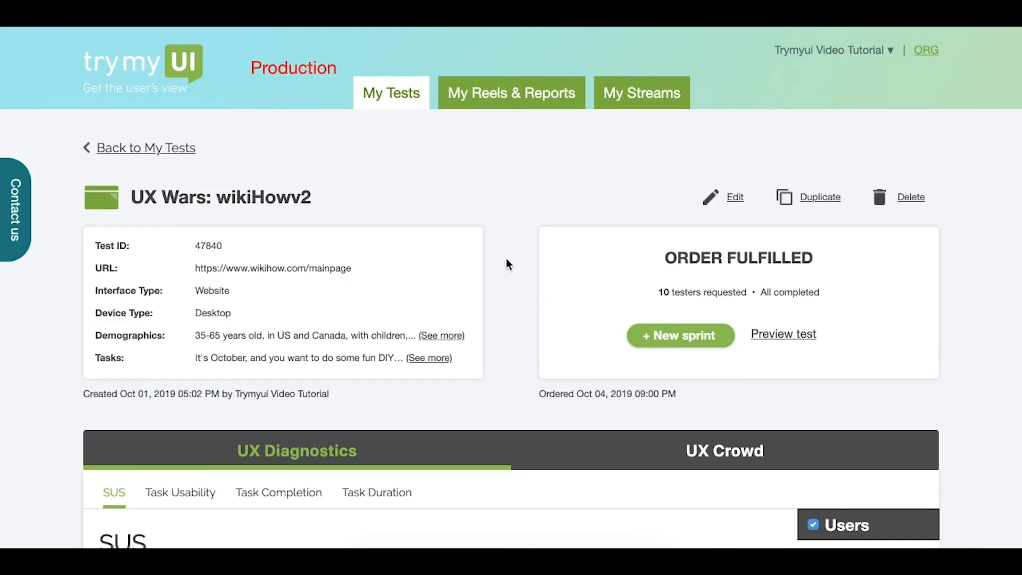
pyautogui.scroll(-3)
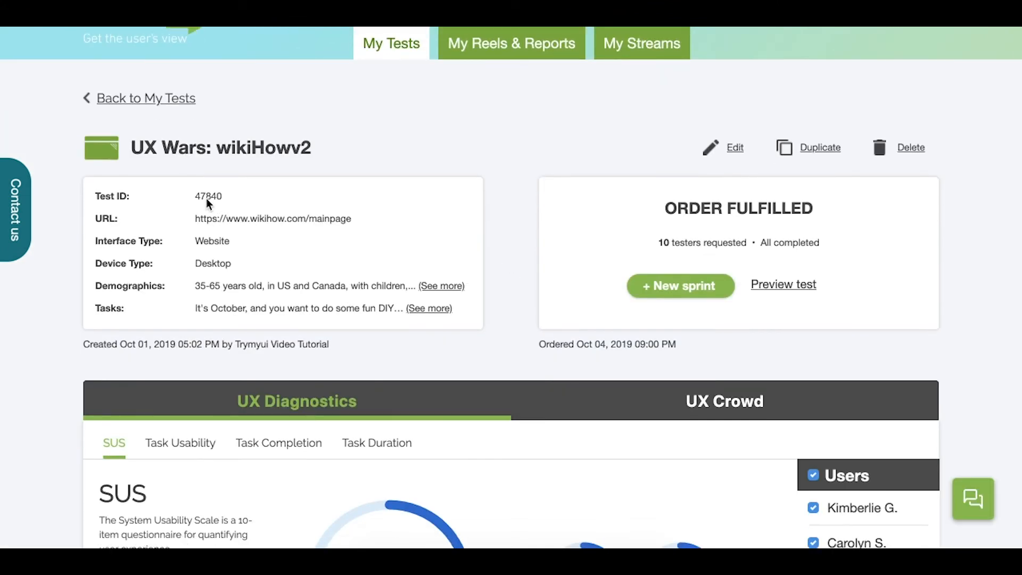
pyautogui.moveTo(208, 242)
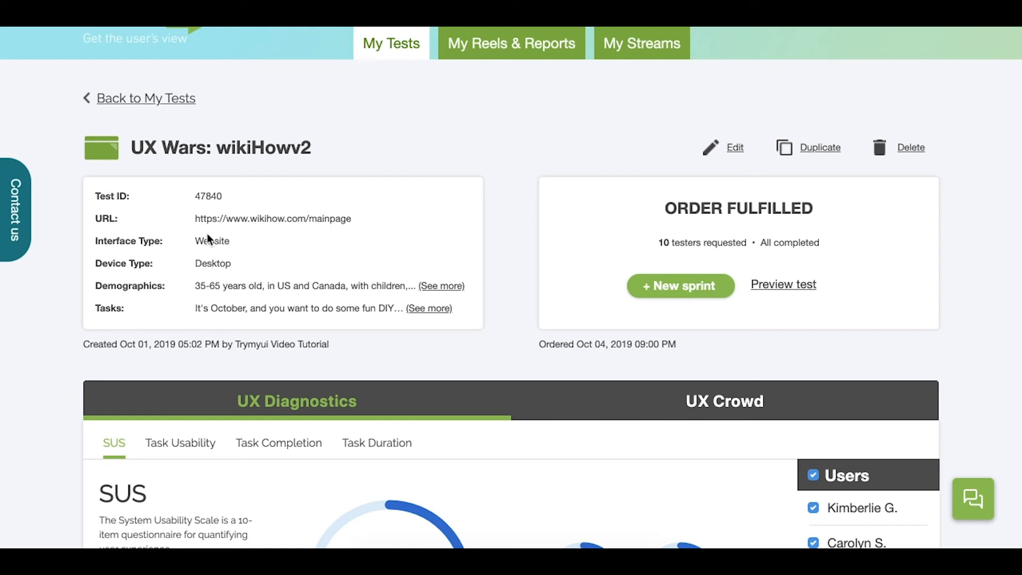
pyautogui.moveTo(228, 297)
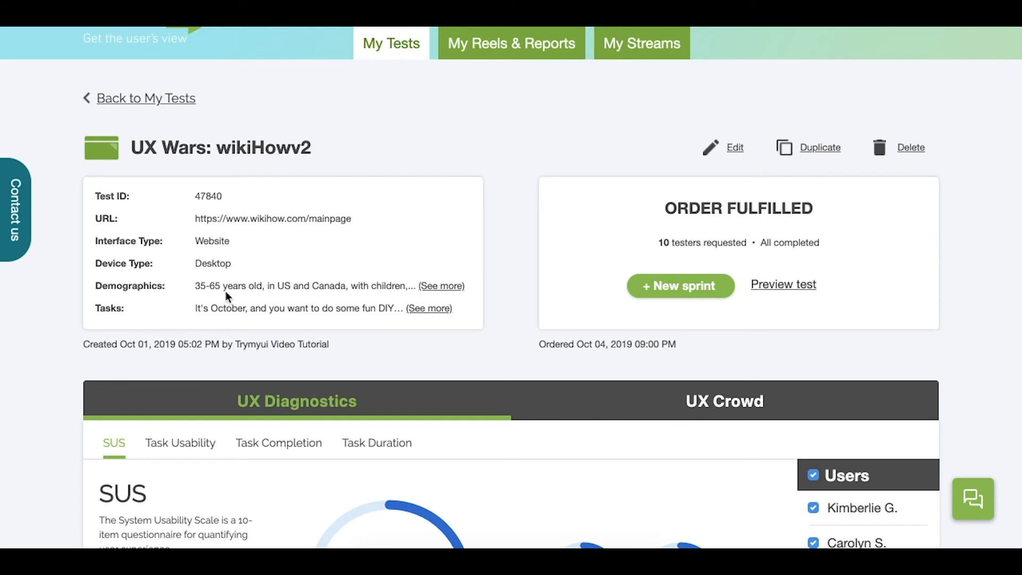
pyautogui.moveTo(253, 318)
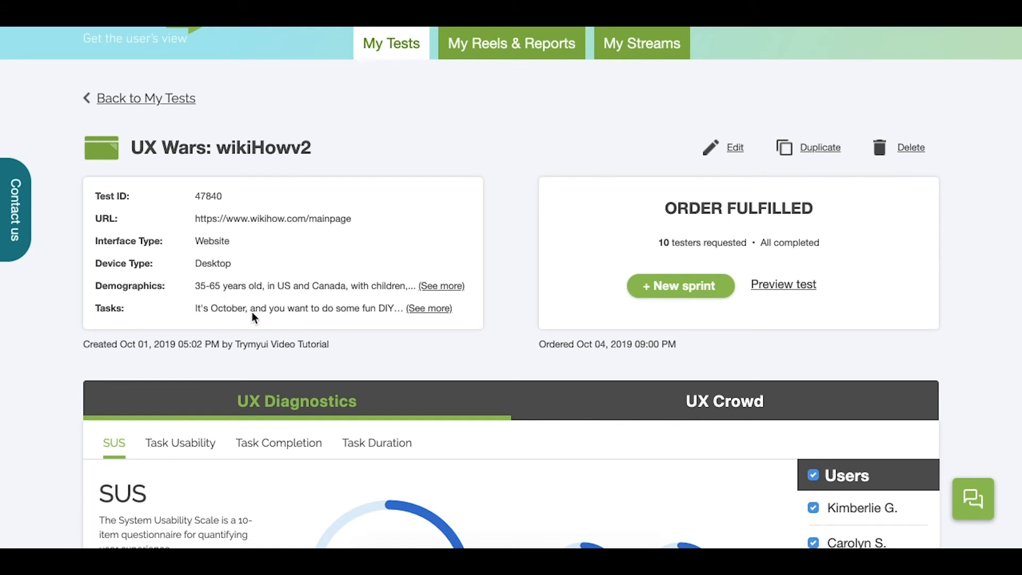
pyautogui.moveTo(713, 233)
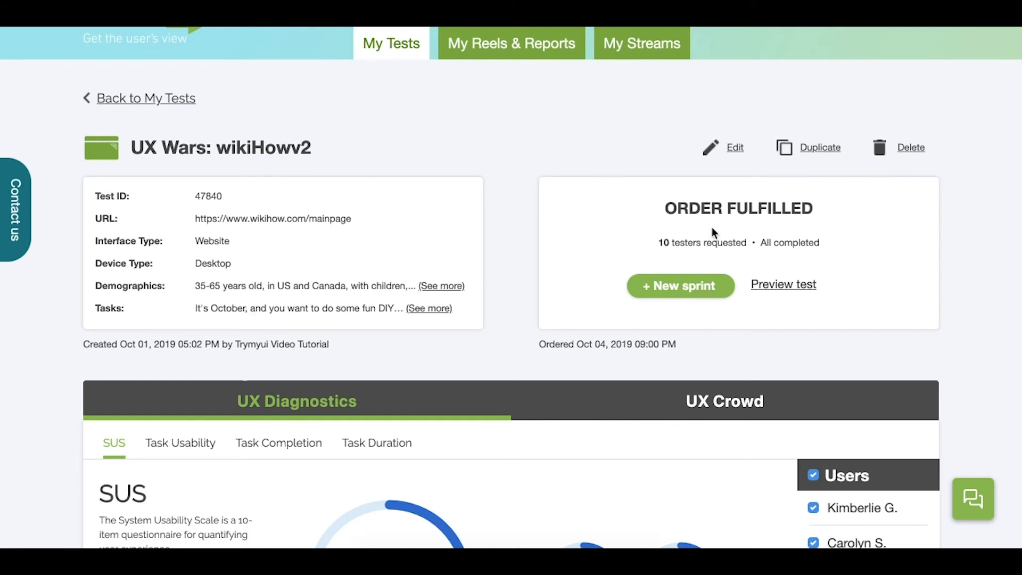
pyautogui.moveTo(680, 286)
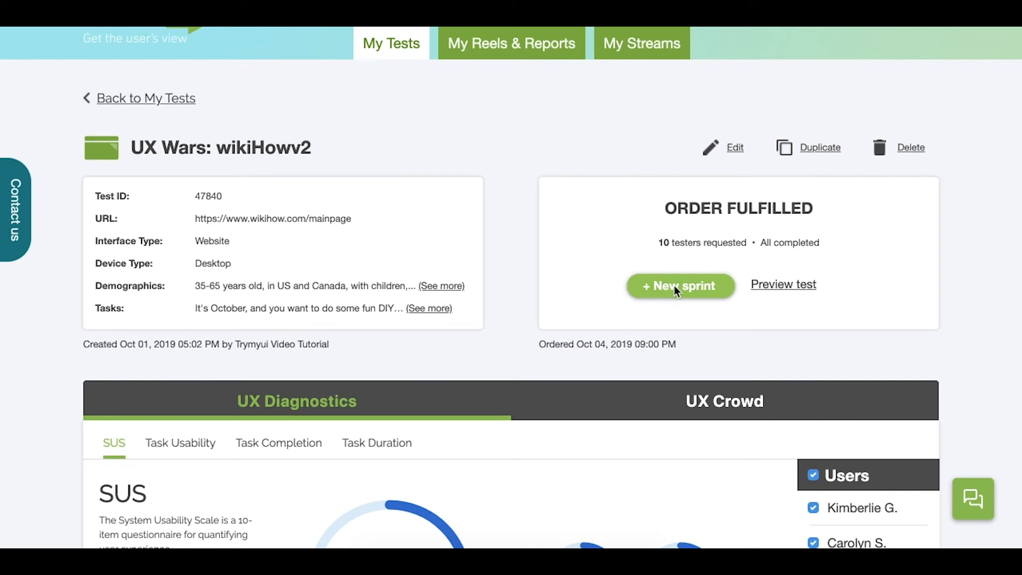
pyautogui.moveTo(679, 295)
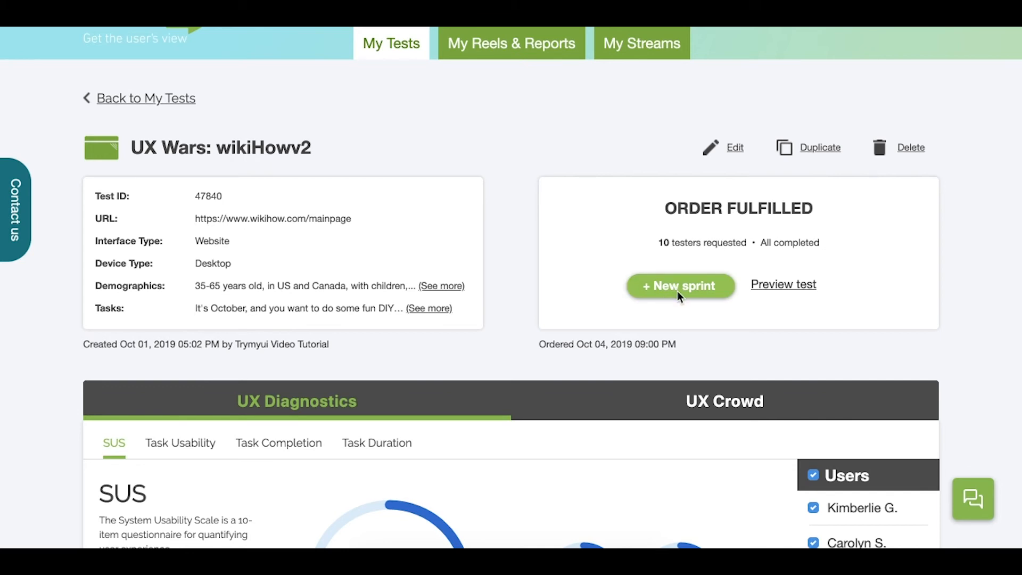
pyautogui.scroll(-3)
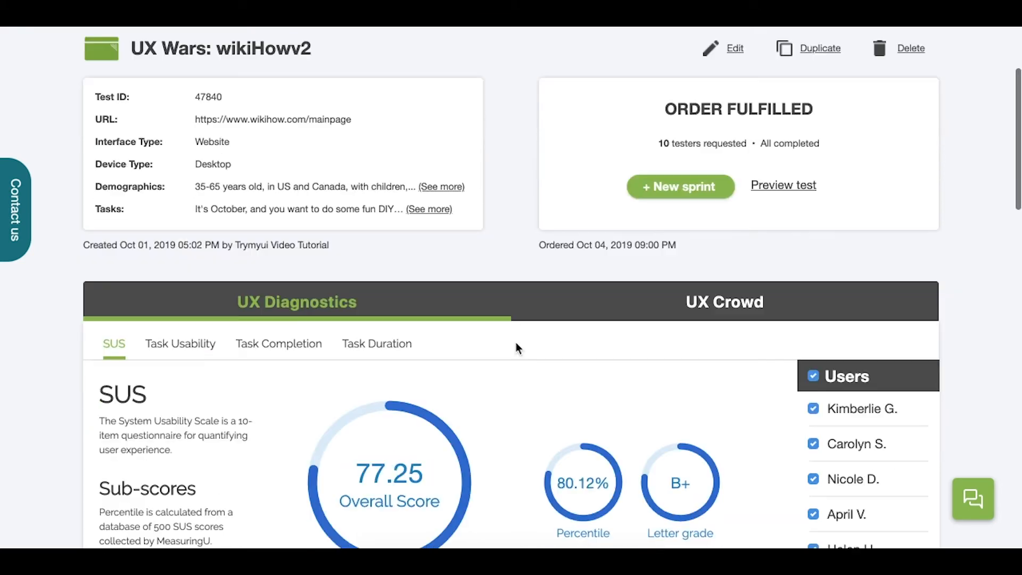
pyautogui.scroll(-3)
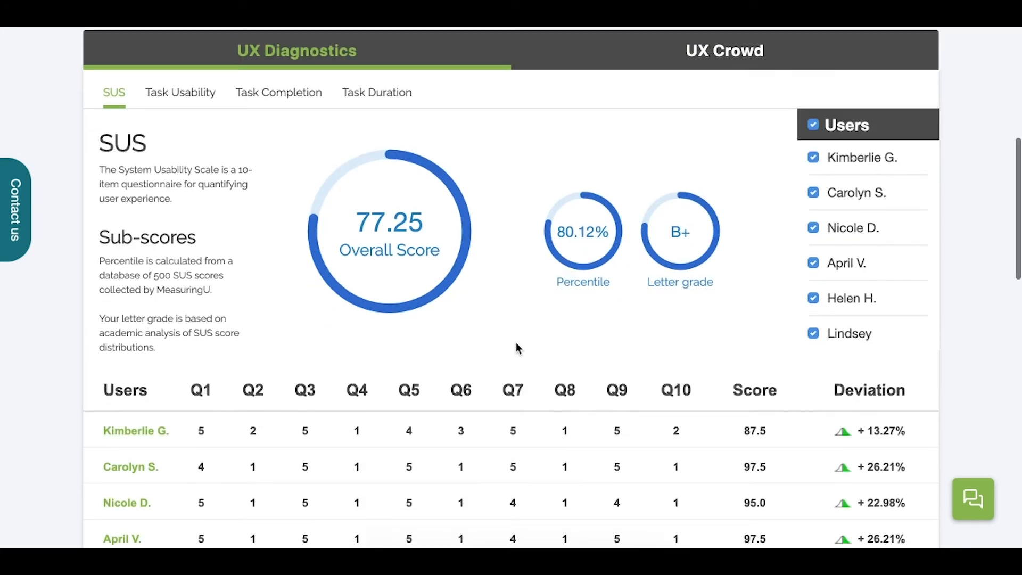
pyautogui.scroll(3)
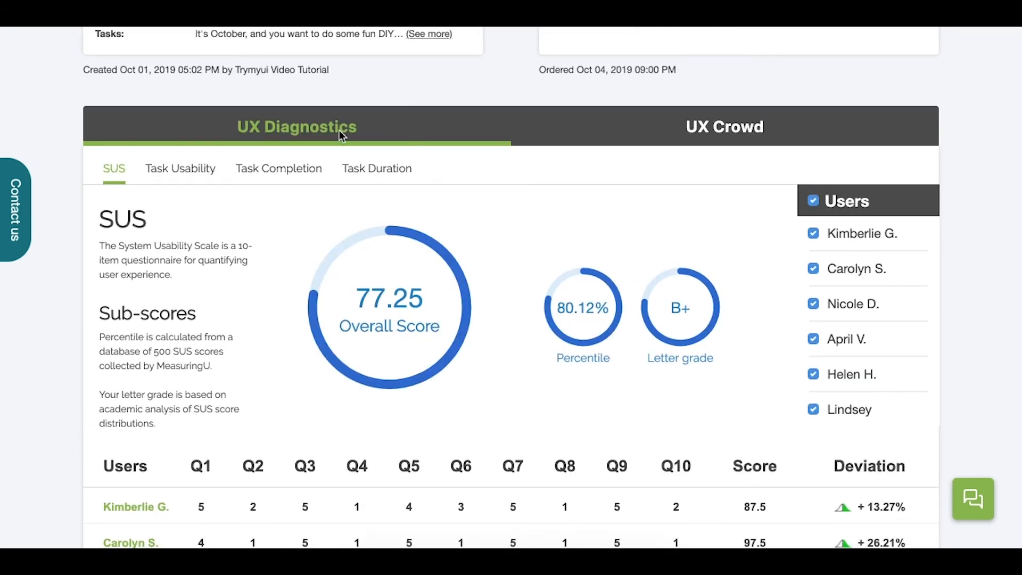
pyautogui.click(724, 126)
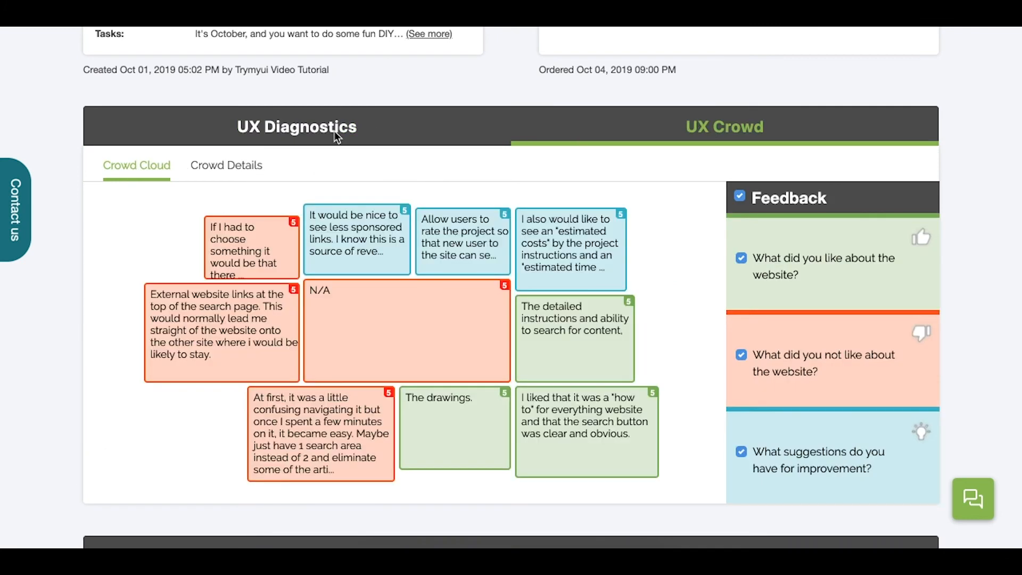
pyautogui.click(297, 127)
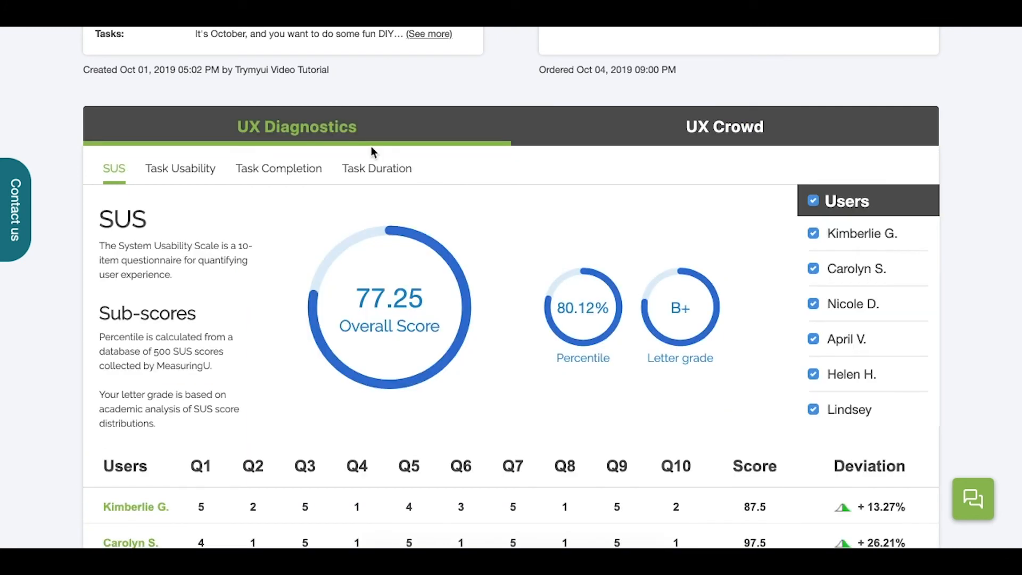
pyautogui.scroll(-3)
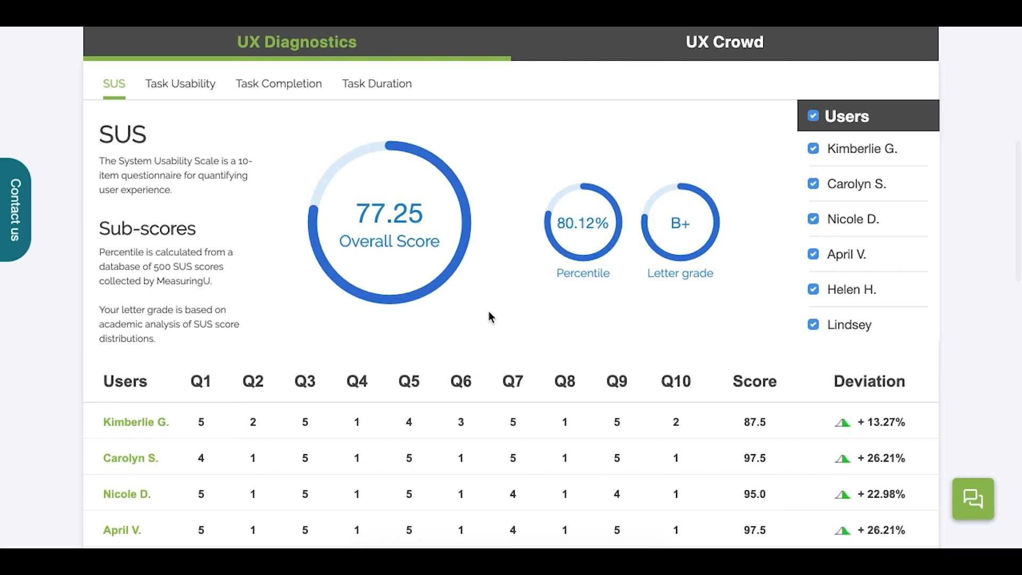
pyautogui.scroll(-3)
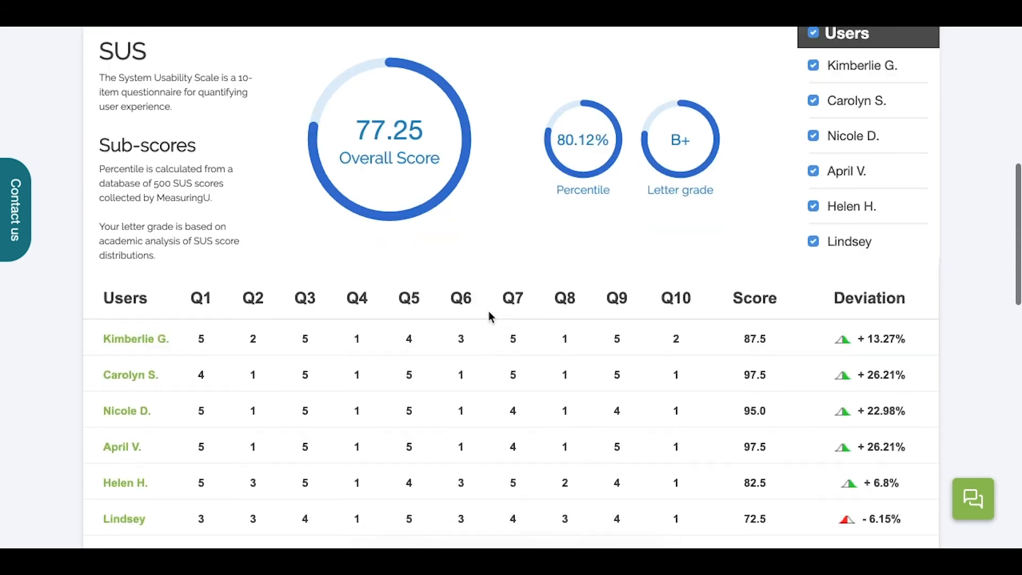
pyautogui.scroll(-3)
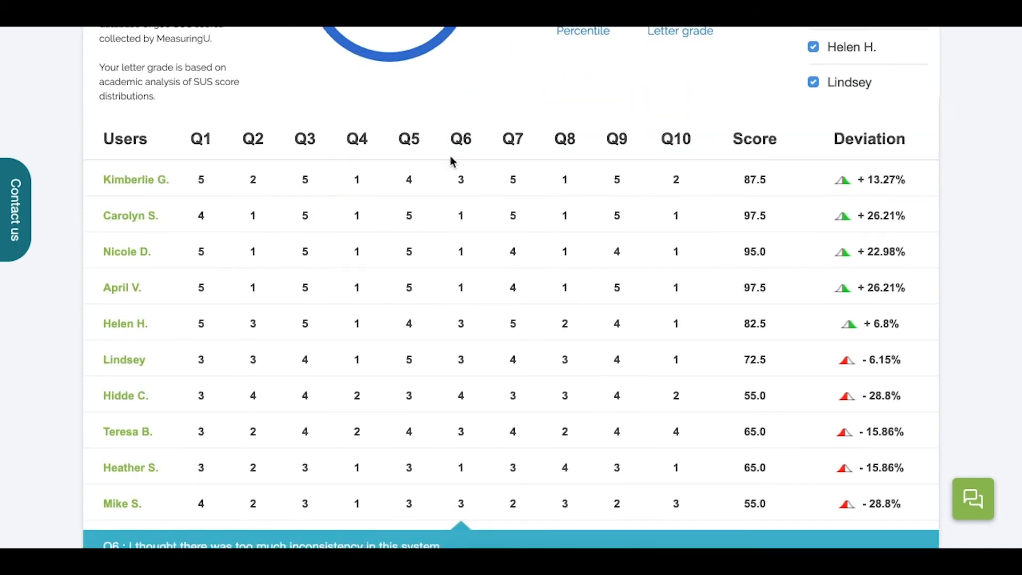
pyautogui.moveTo(438, 156)
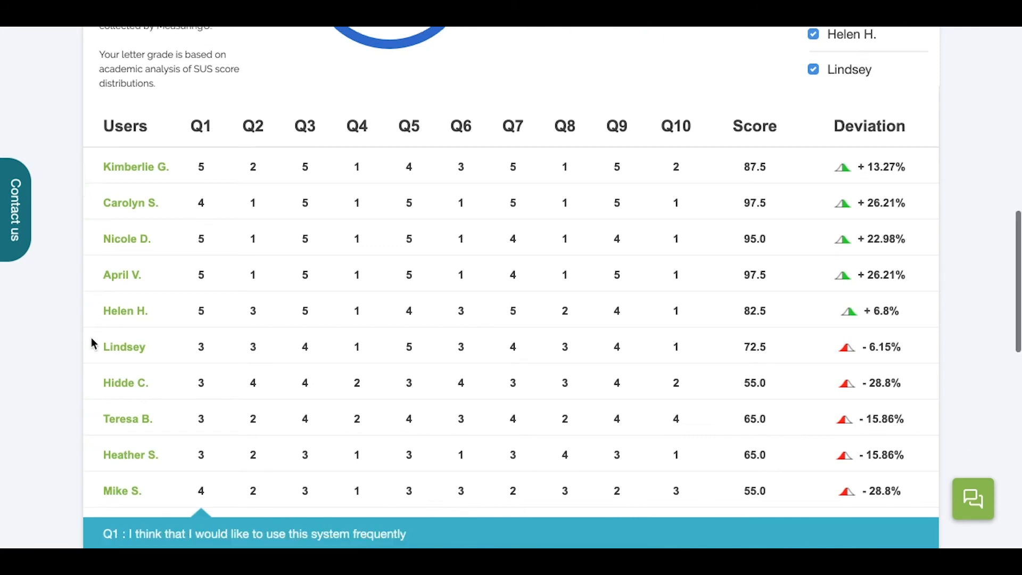
pyautogui.scroll(-3)
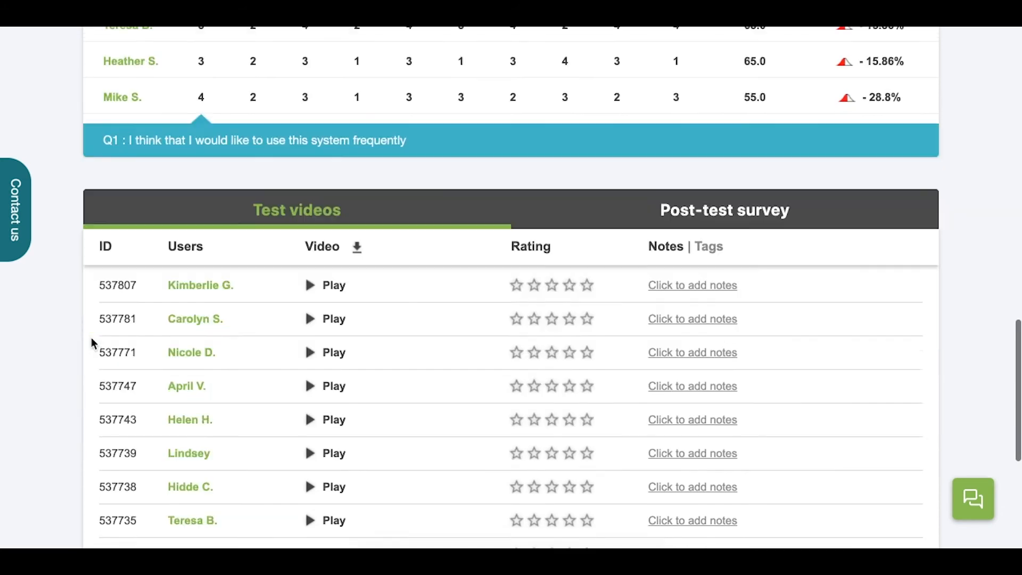
pyautogui.scroll(-3)
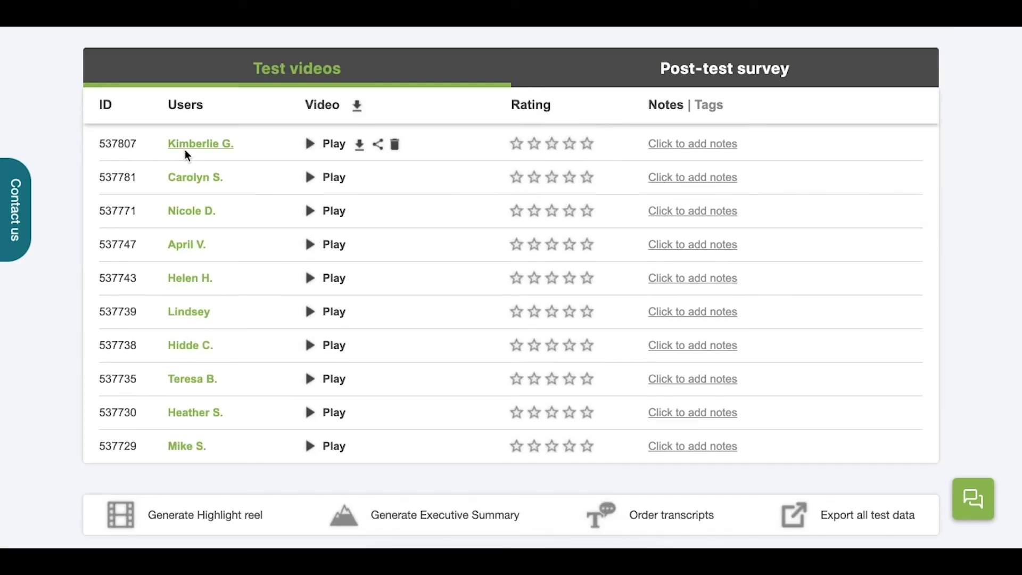
pyautogui.moveTo(192, 486)
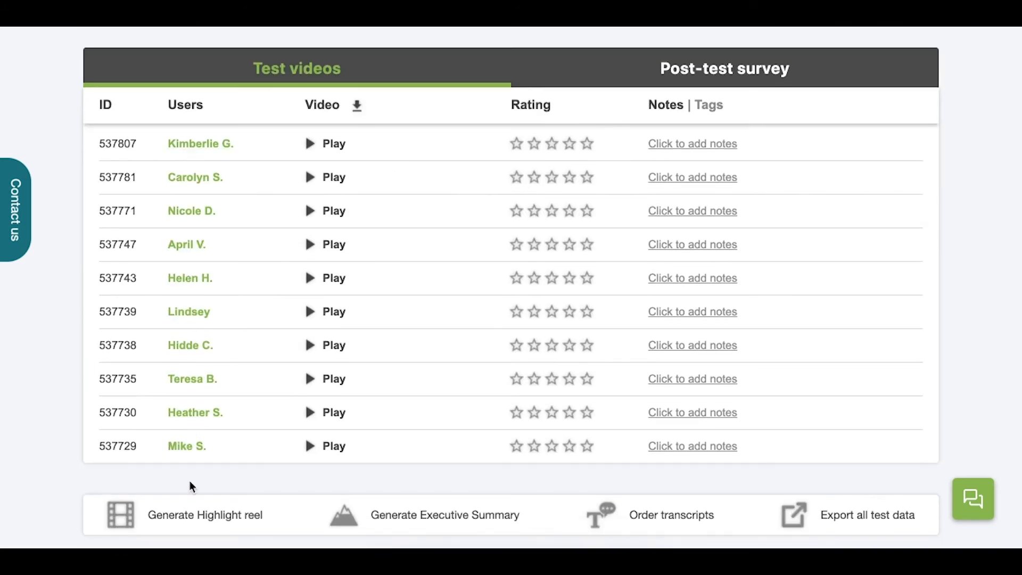
pyautogui.moveTo(294, 313)
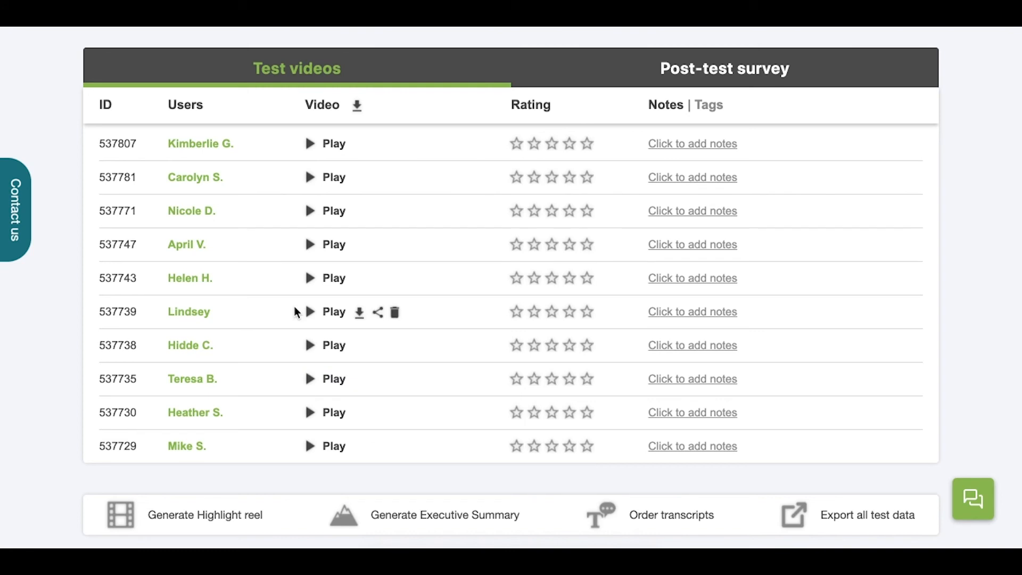
pyautogui.moveTo(310, 145)
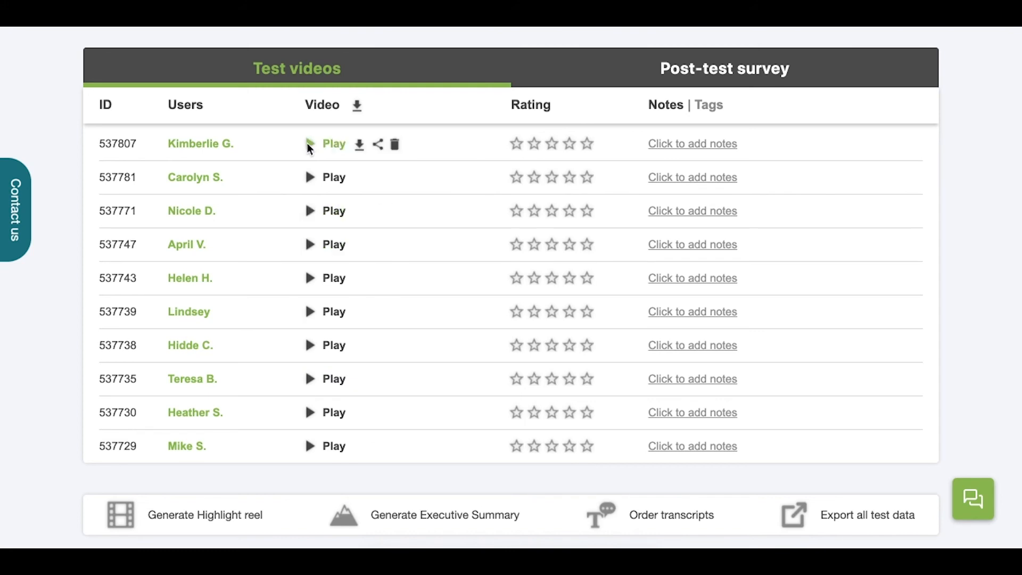
pyautogui.moveTo(584, 235)
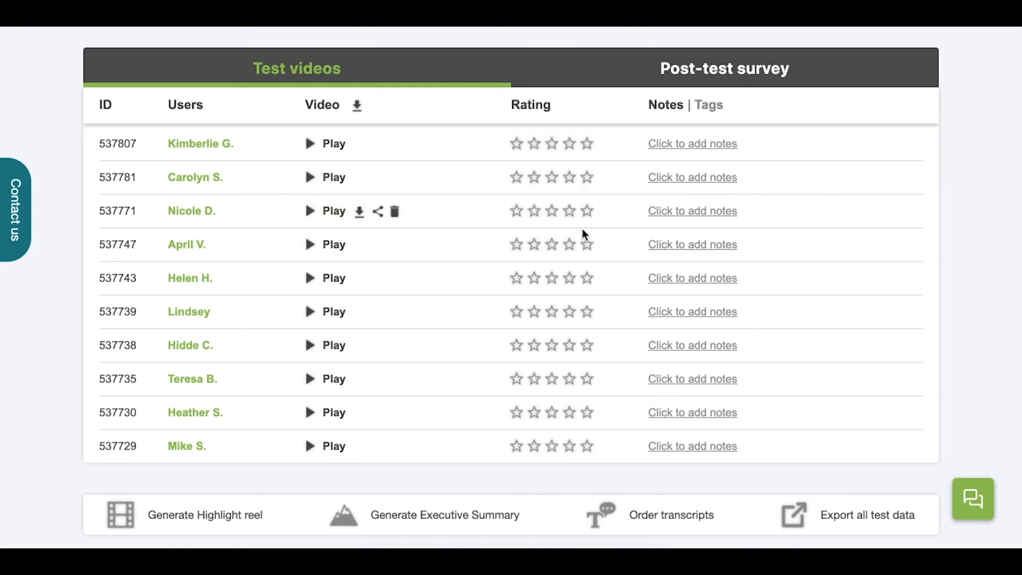
pyautogui.click(586, 445)
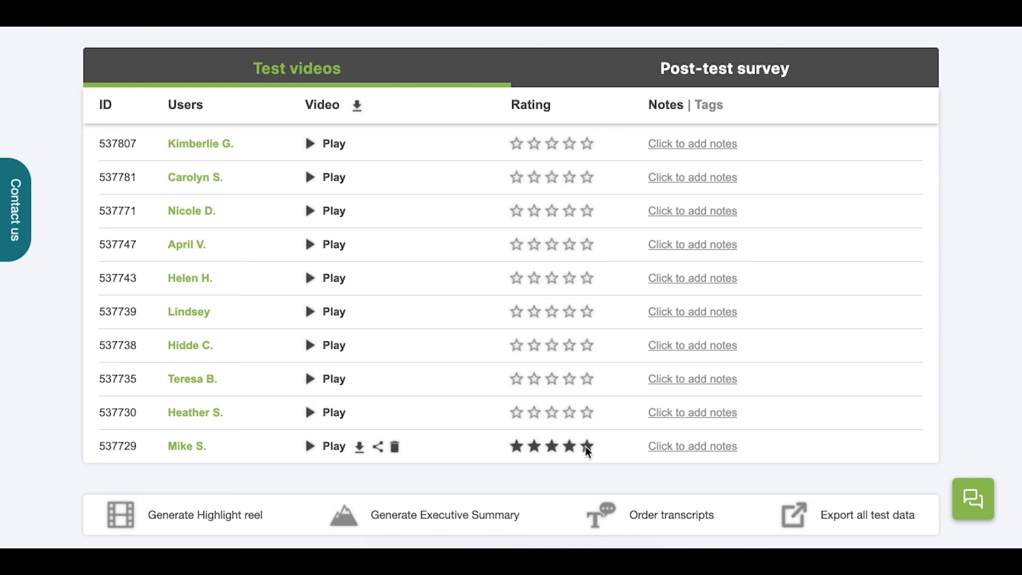
pyautogui.moveTo(692, 143)
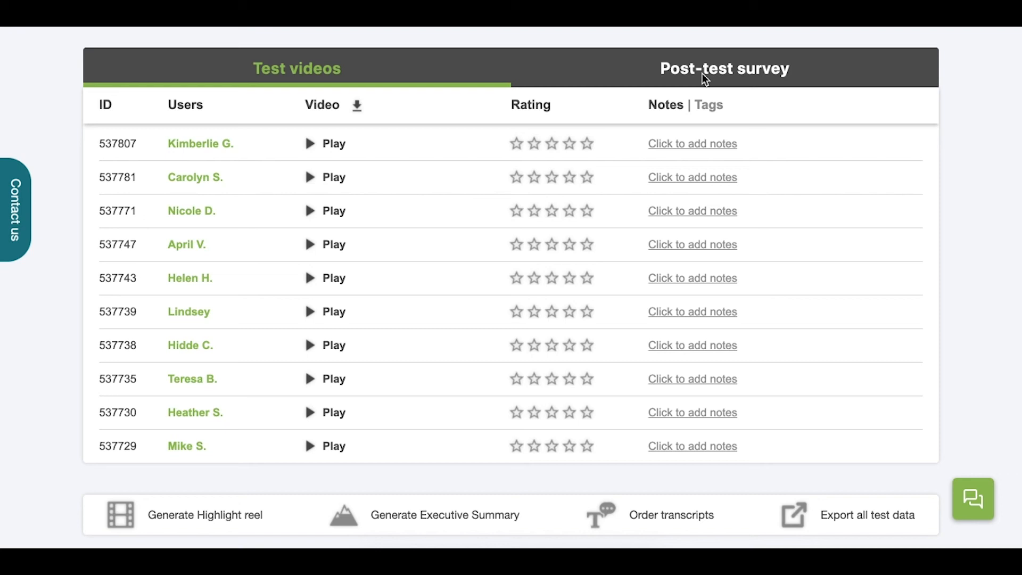
pyautogui.click(724, 68)
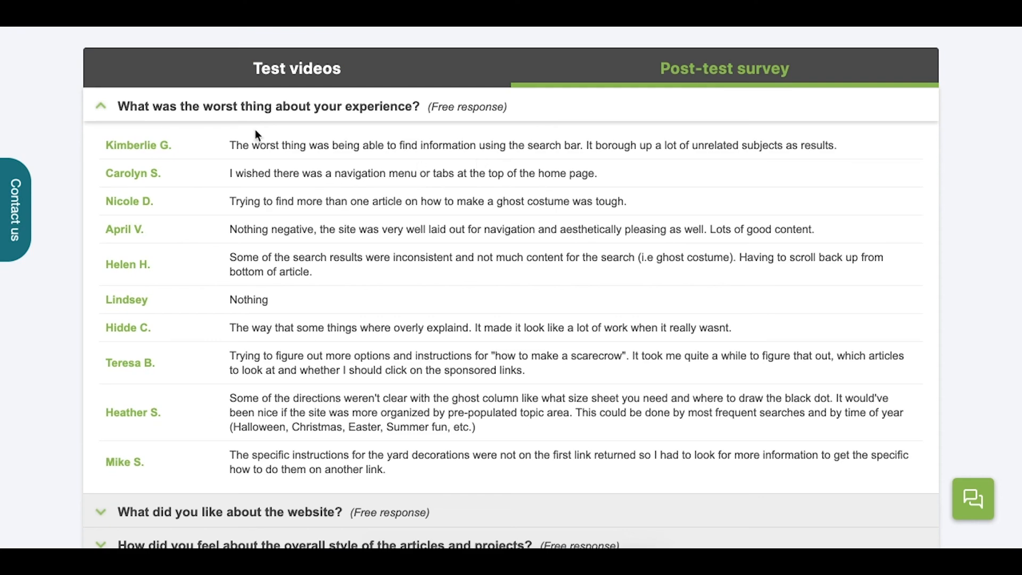
pyautogui.click(100, 106)
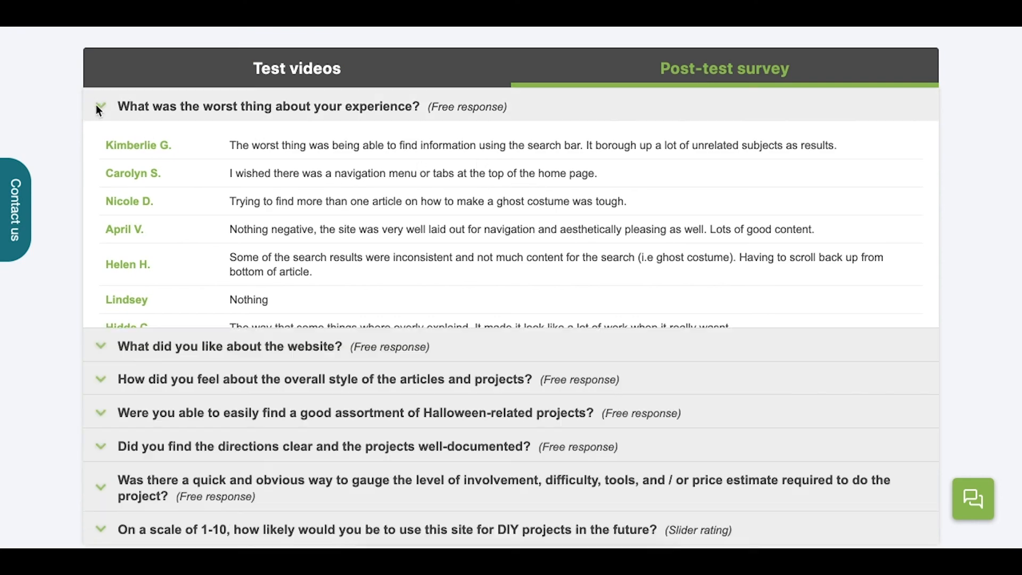
pyautogui.click(101, 107)
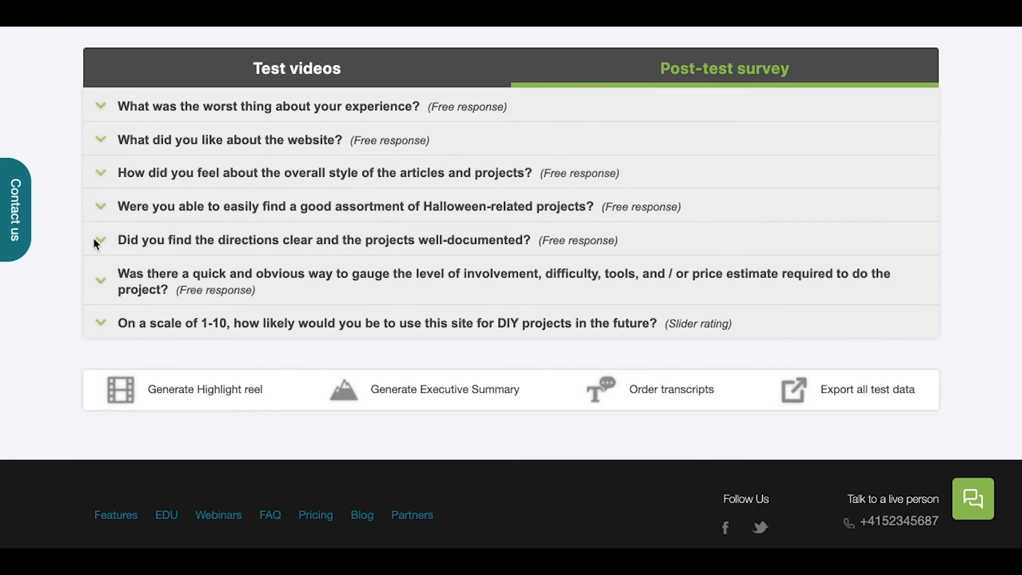
pyautogui.moveTo(222, 137)
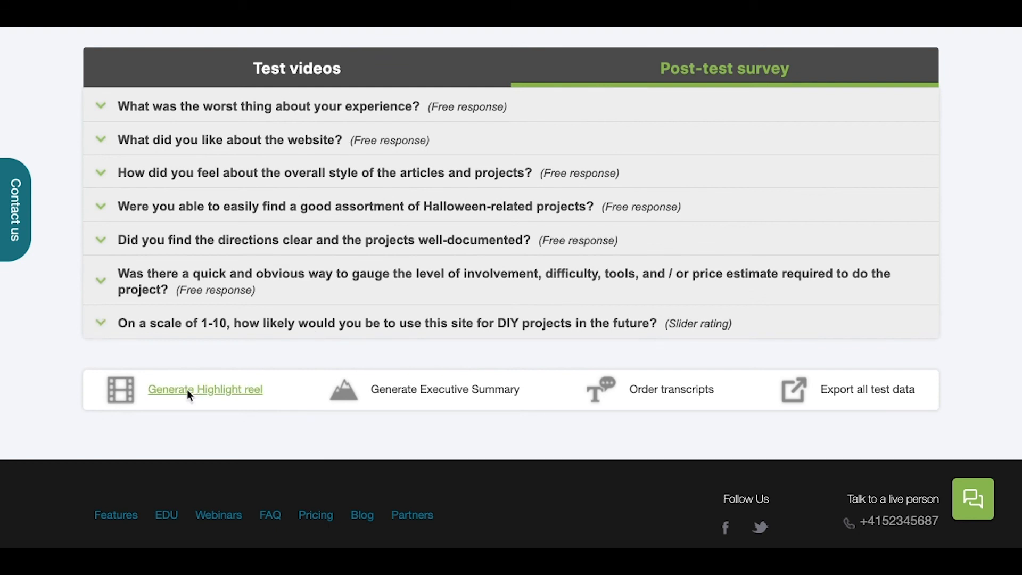
pyautogui.moveTo(445, 389)
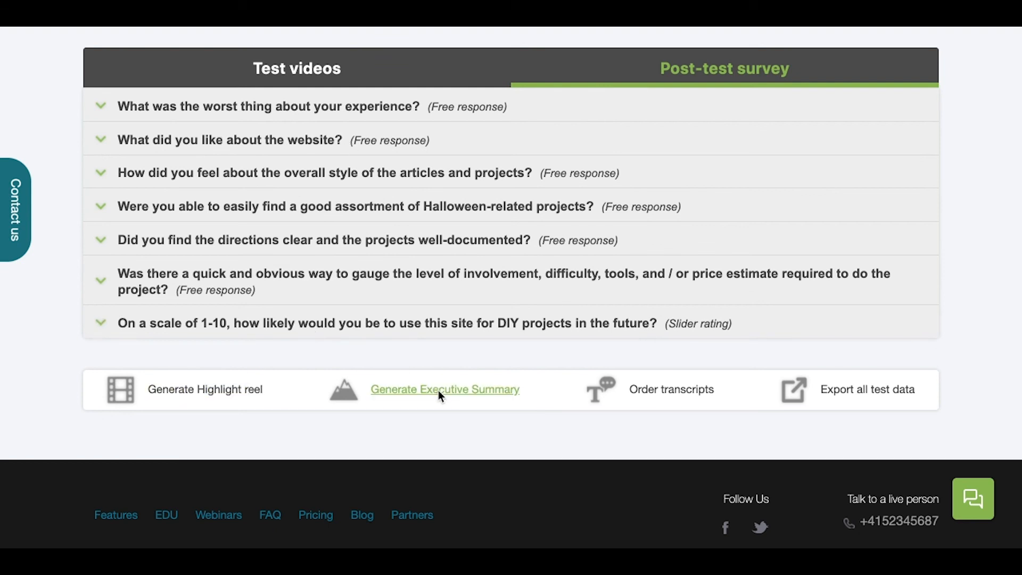
pyautogui.moveTo(670, 389)
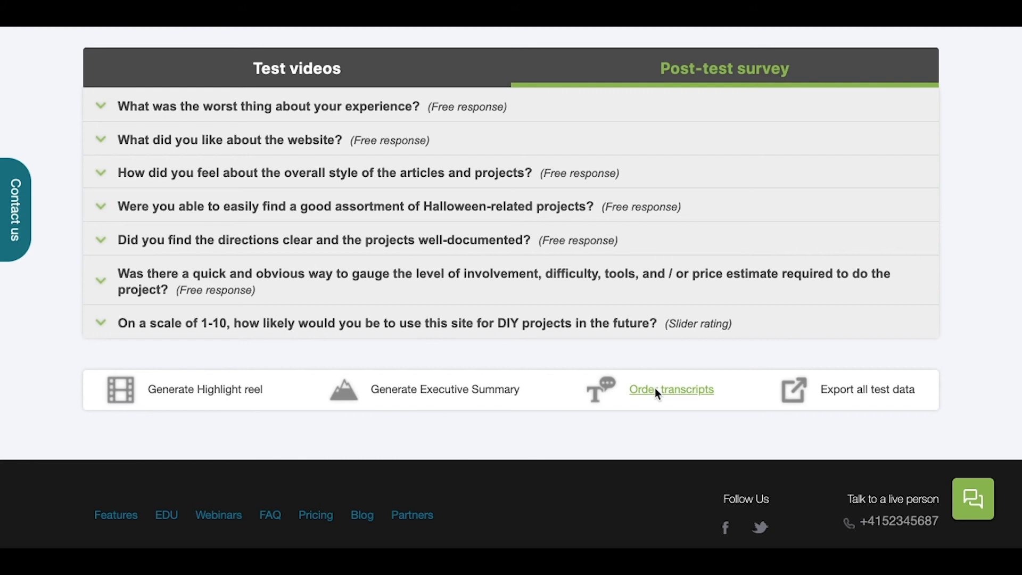
pyautogui.moveTo(866, 390)
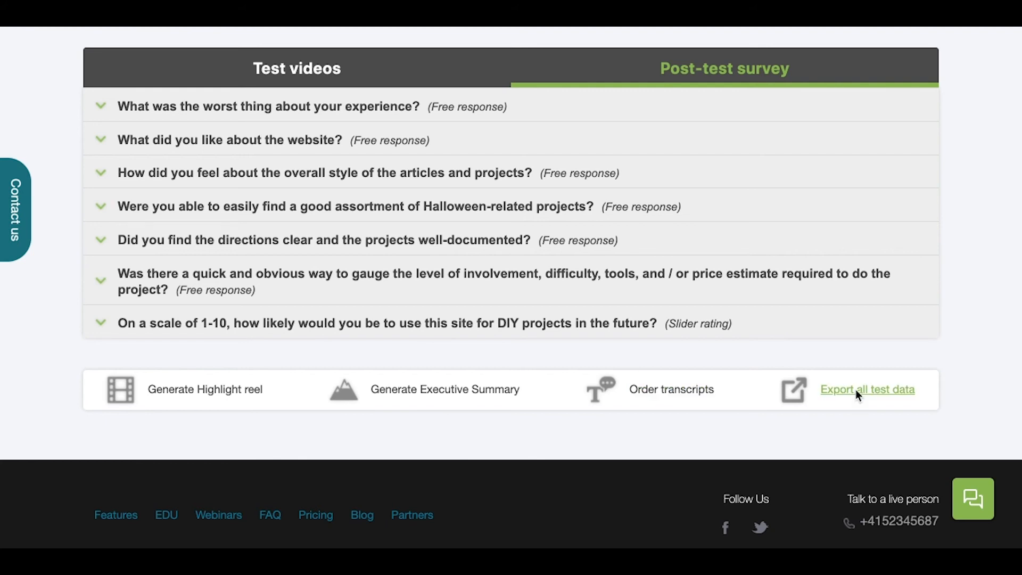
pyautogui.moveTo(605, 438)
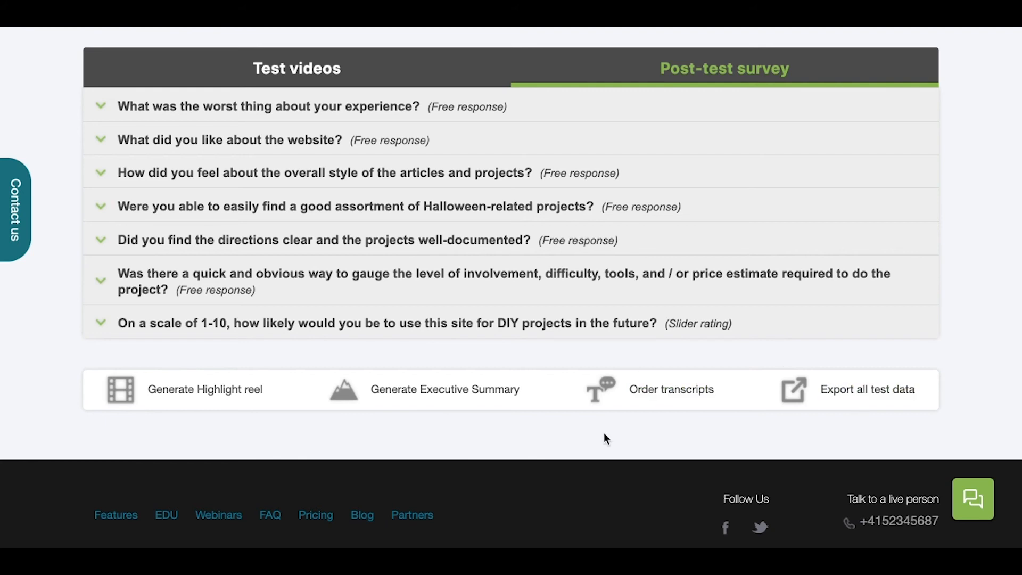
# Scroll between the Post-test survey and the SUS 77.25 score with its ten-tester answer table.
pyautogui.scroll(3)
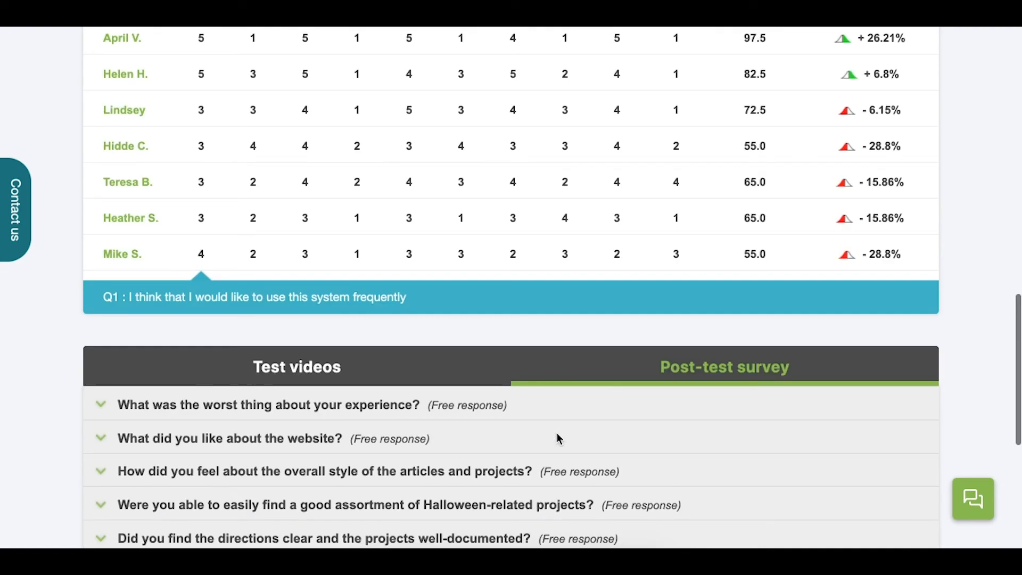
pyautogui.scroll(3)
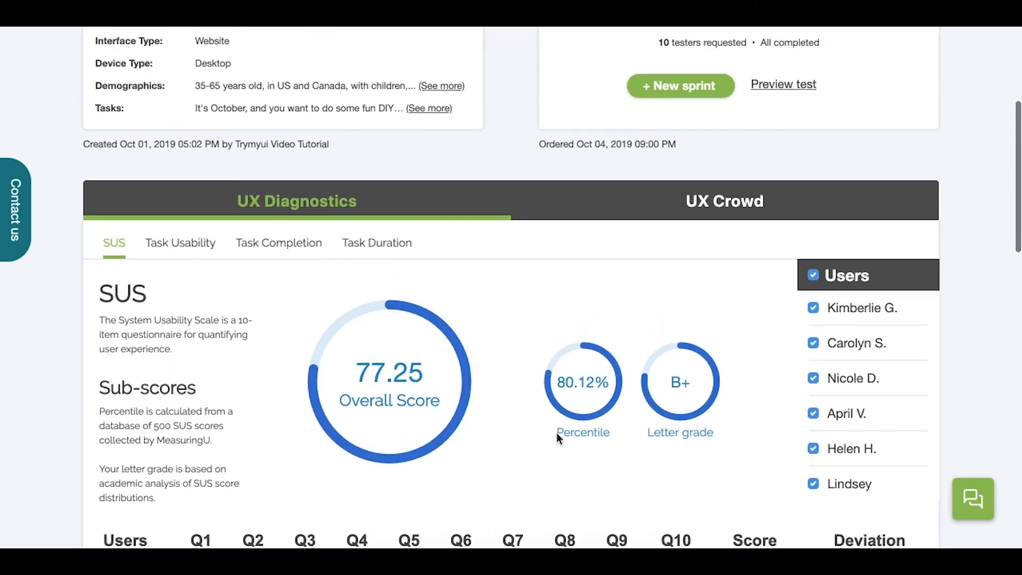
pyautogui.moveTo(454, 380)
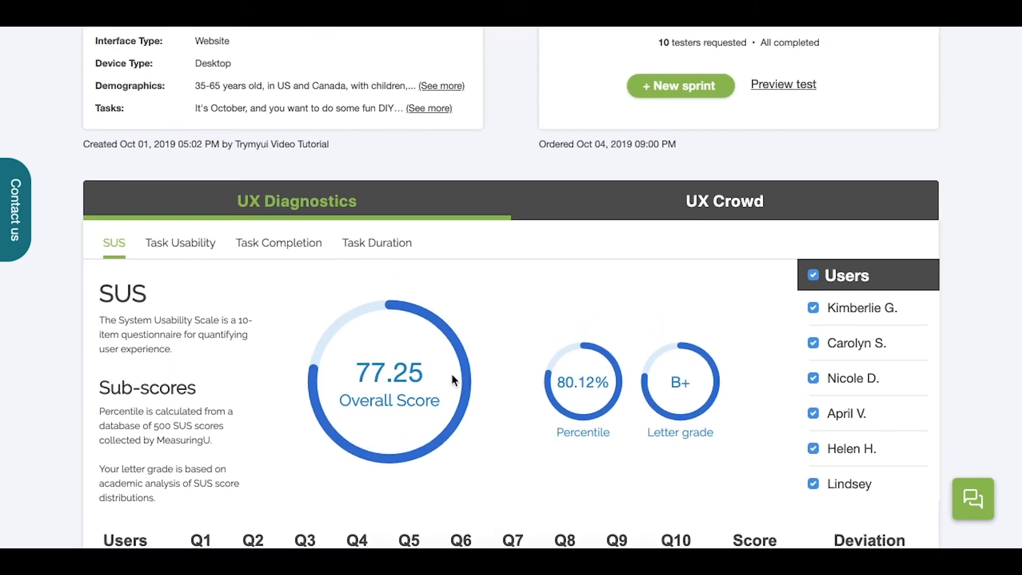
pyautogui.scroll(-3)
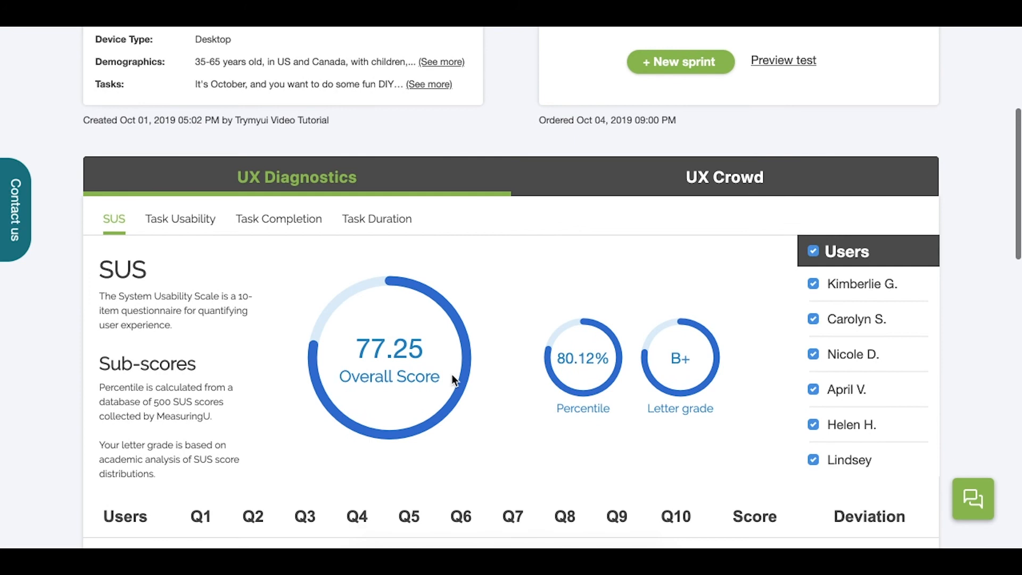
pyautogui.scroll(-3)
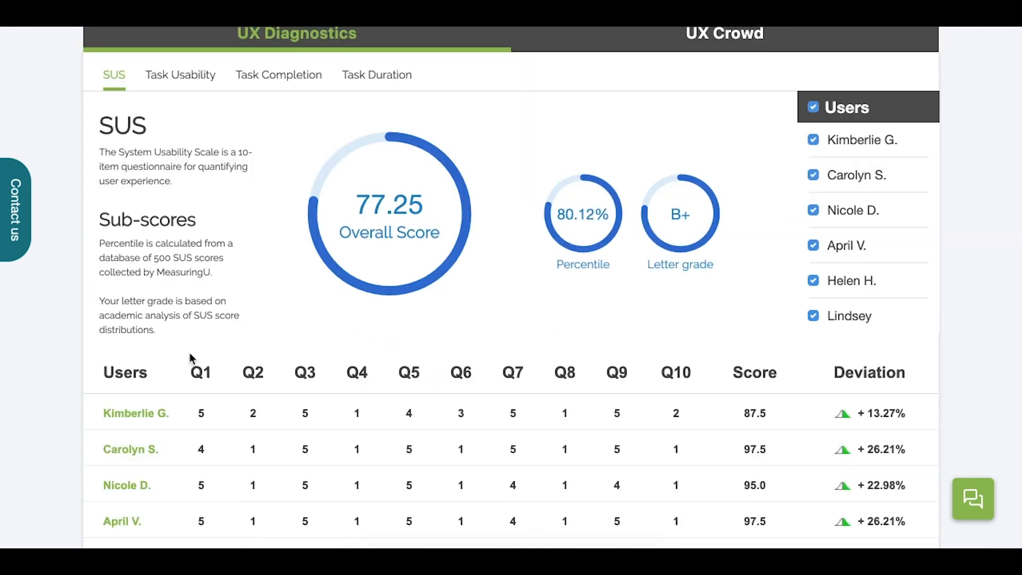
pyautogui.scroll(-3)
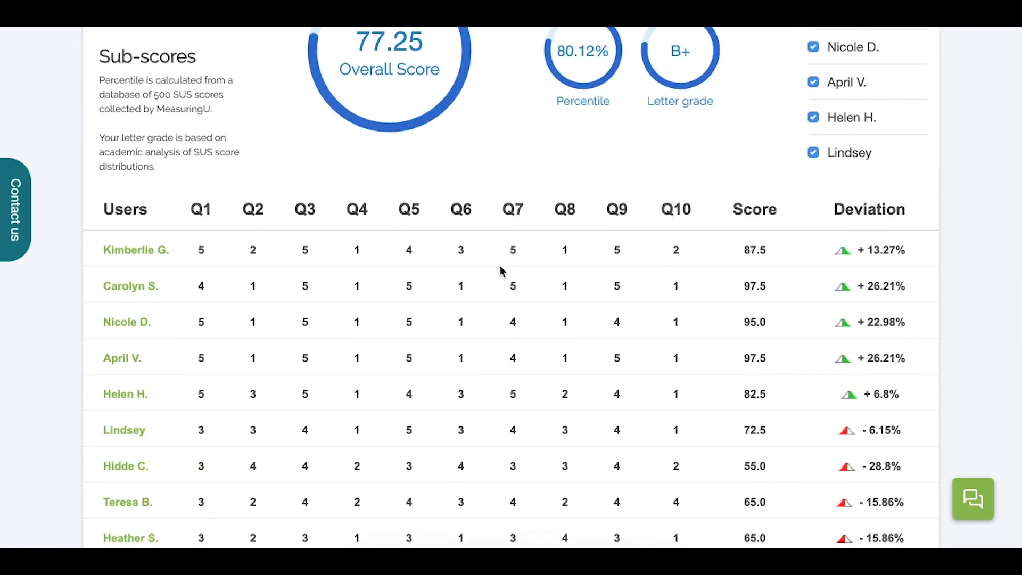
pyautogui.scroll(-3)
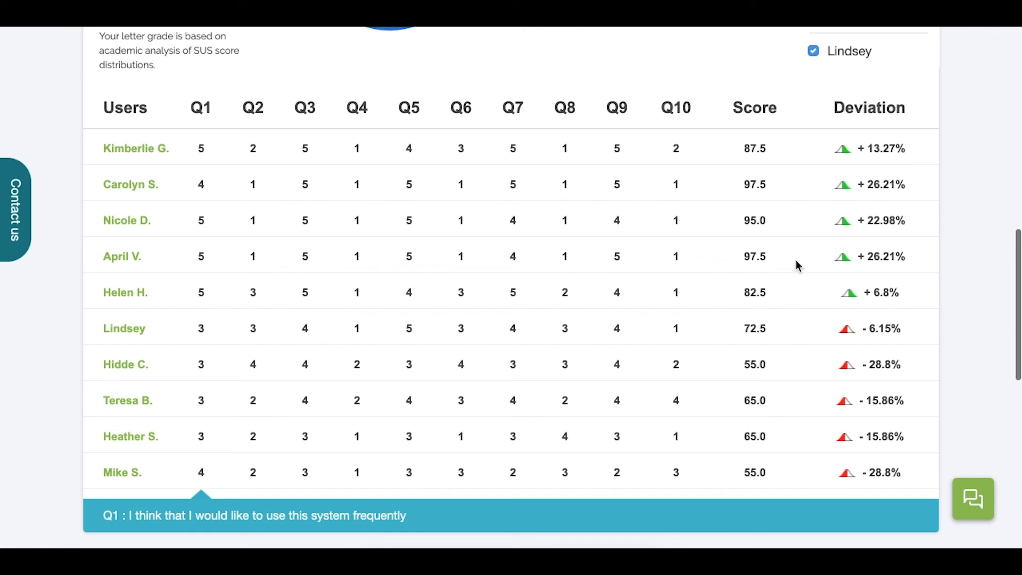
pyautogui.scroll(-3)
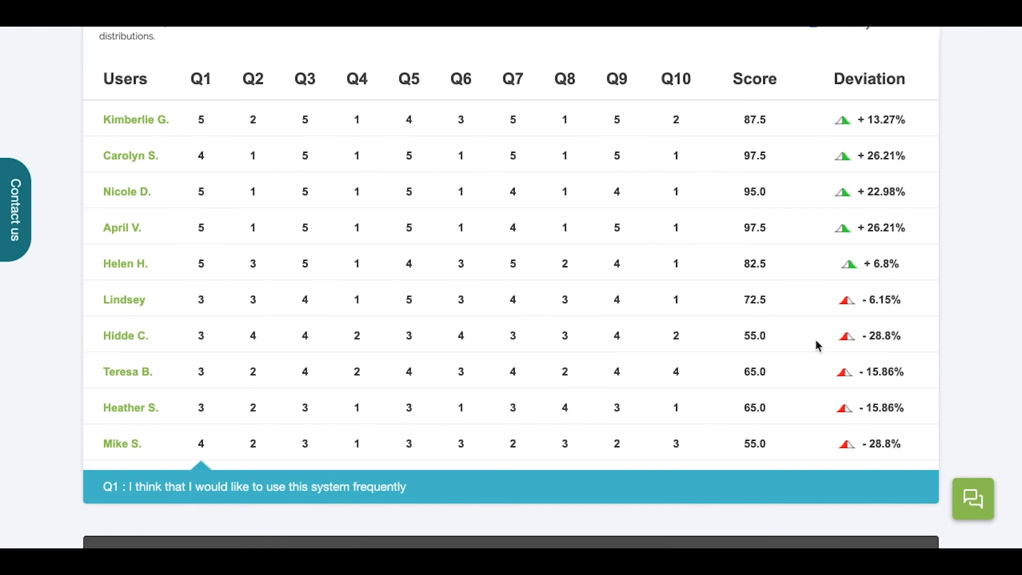
pyautogui.moveTo(805, 463)
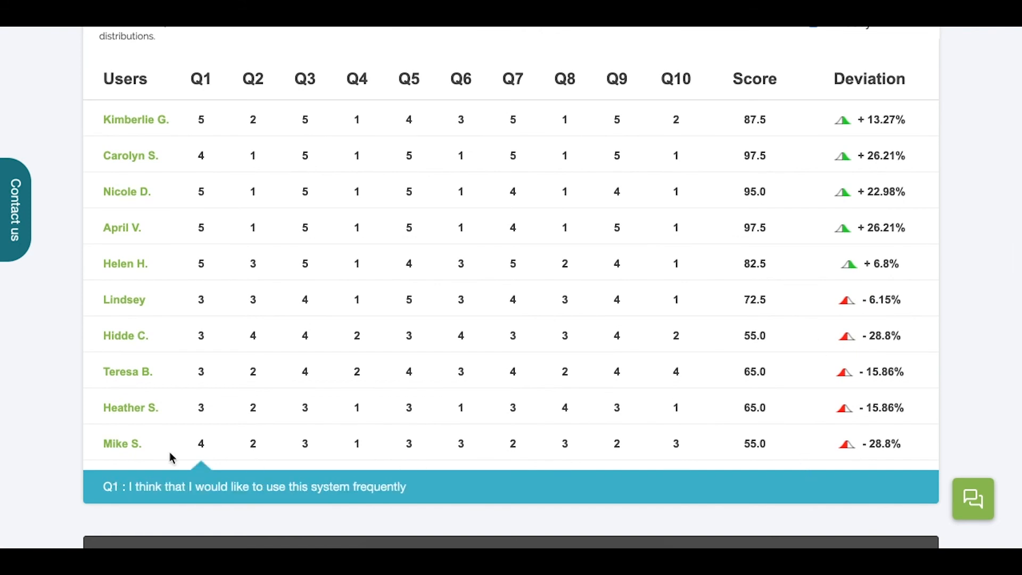
pyautogui.moveTo(120, 449)
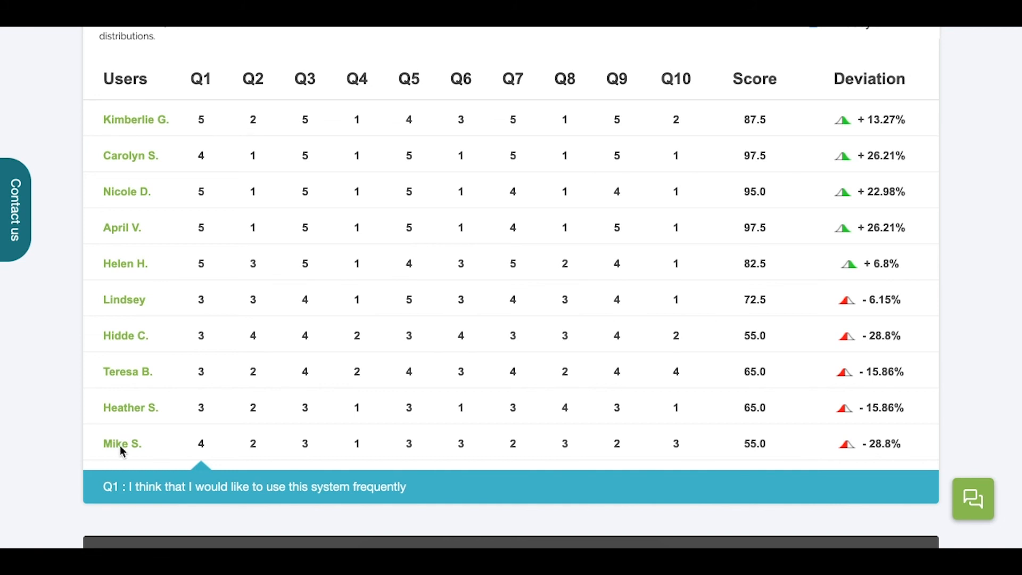
pyautogui.scroll(3)
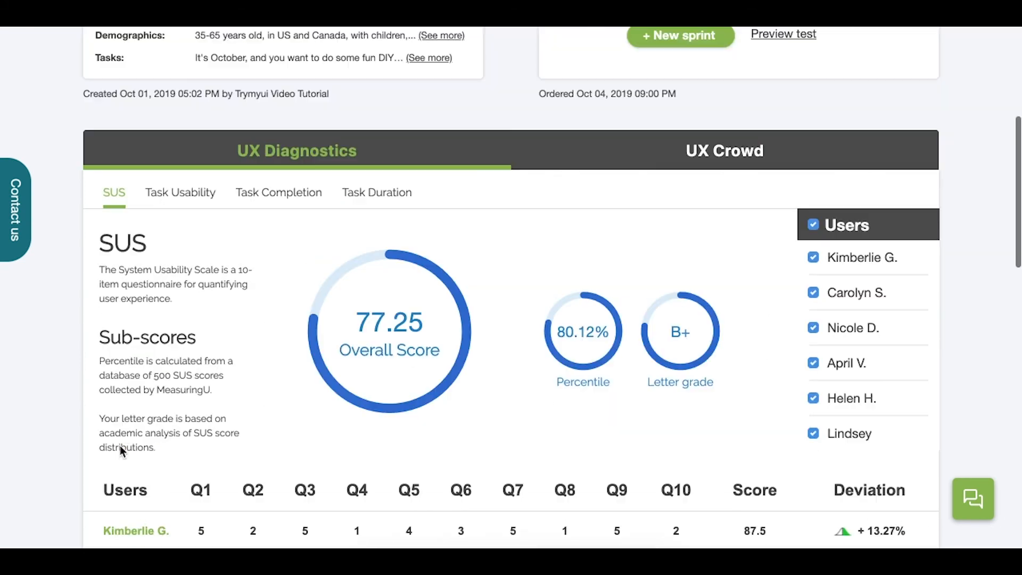
pyautogui.click(180, 193)
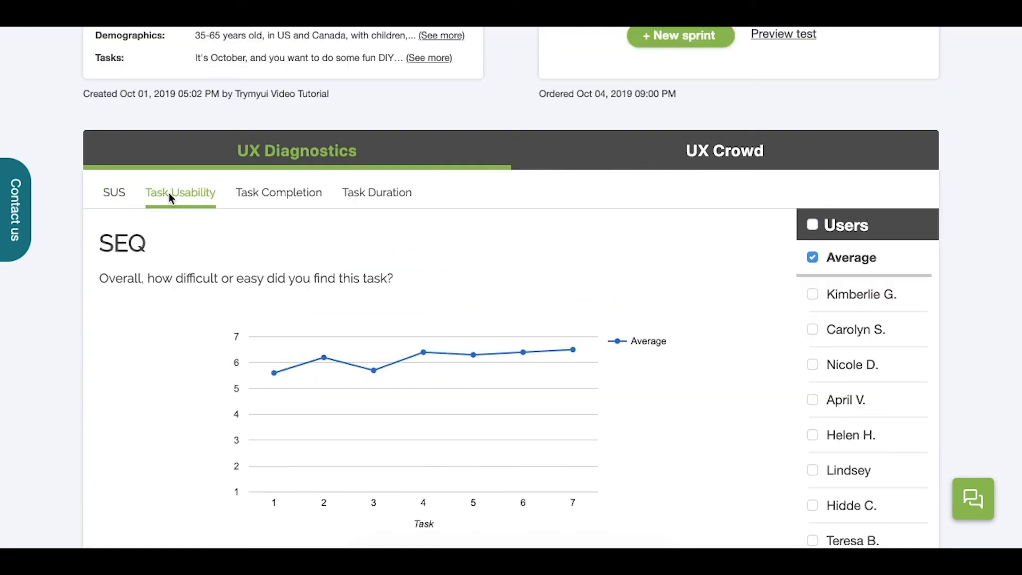
pyautogui.scroll(-3)
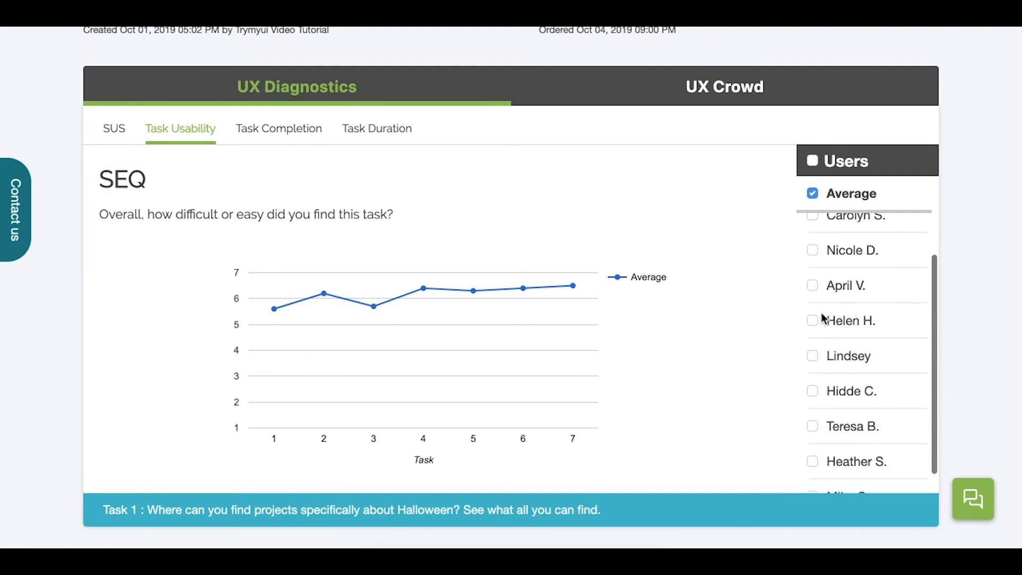
pyautogui.click(812, 475)
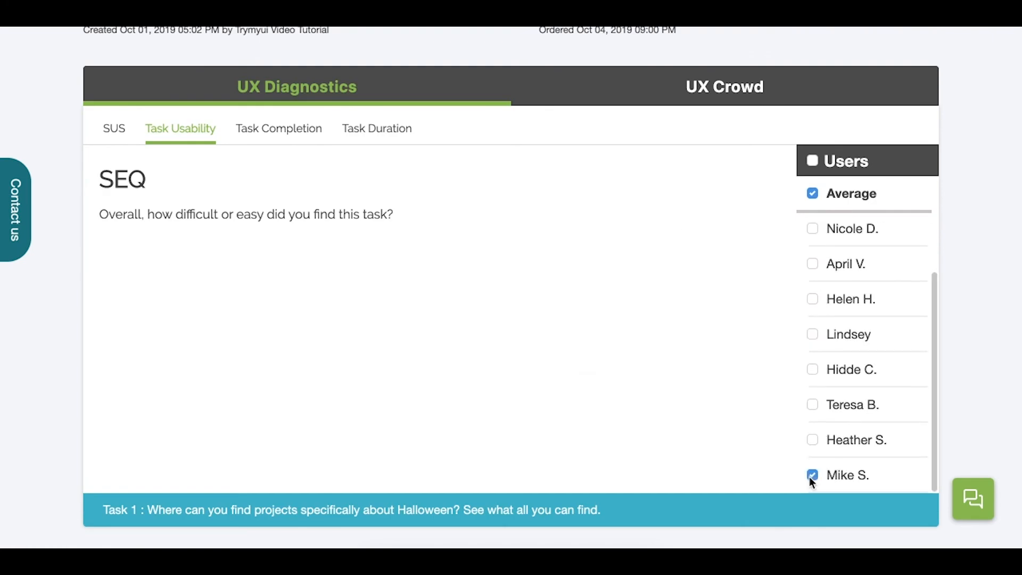
pyautogui.click(812, 475)
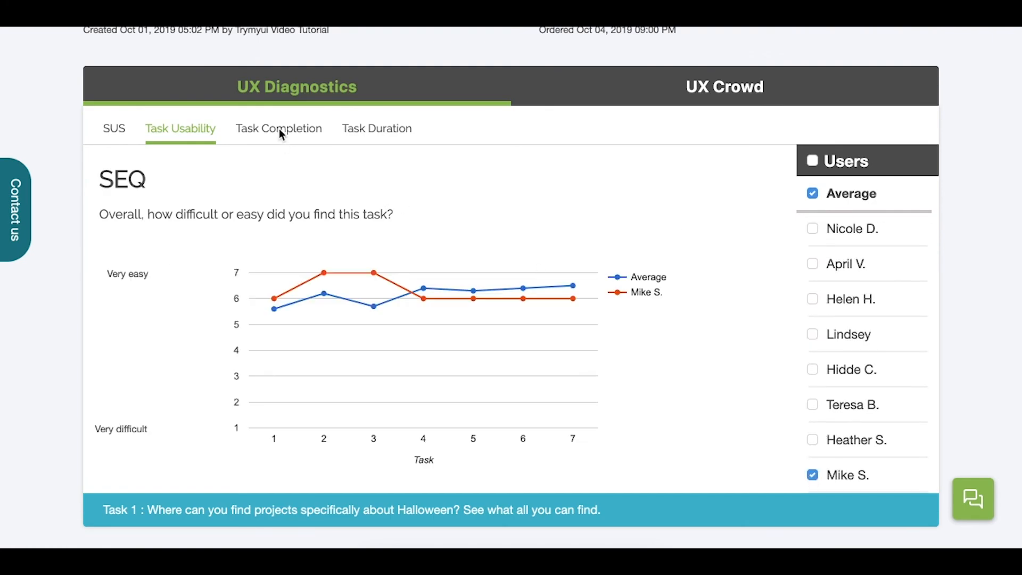
pyautogui.click(277, 129)
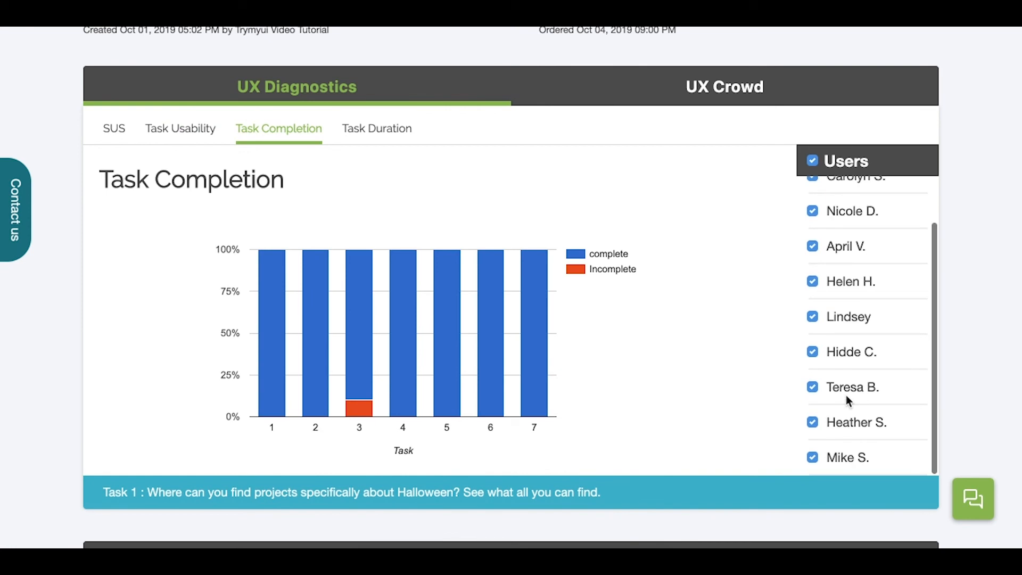
pyautogui.click(375, 129)
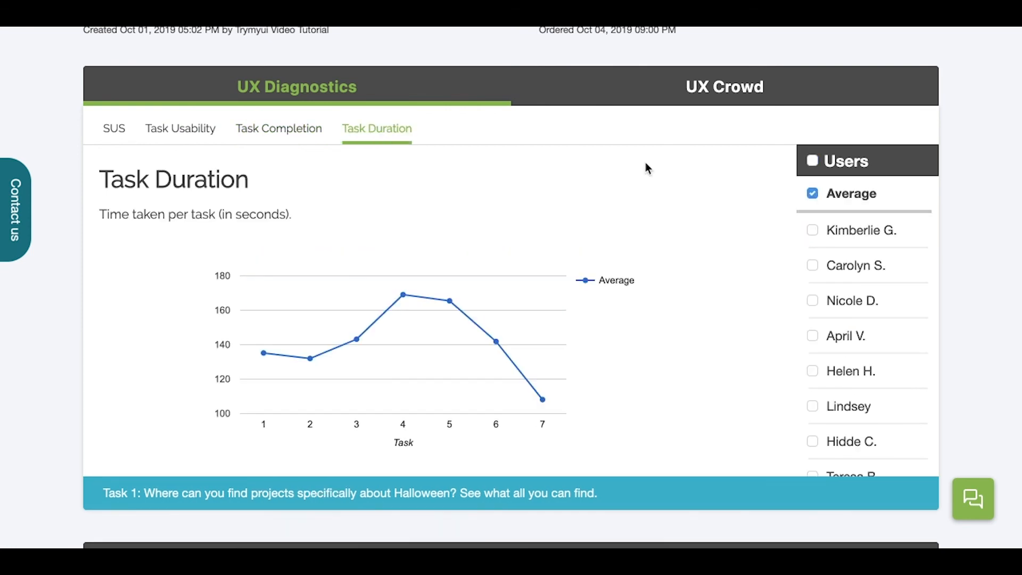
pyautogui.click(812, 457)
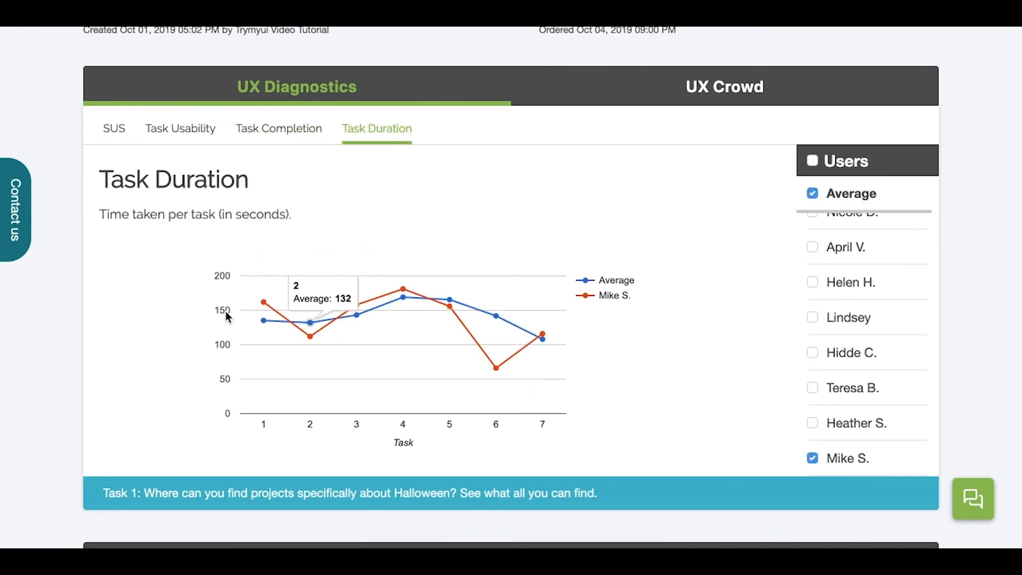
pyautogui.moveTo(181, 135)
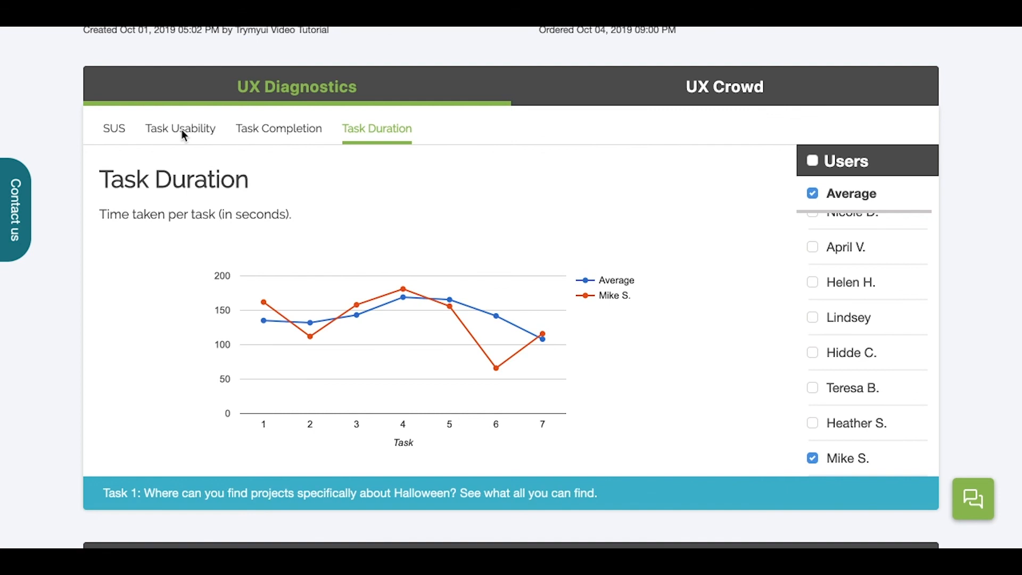
# Return to the SUS diagnostics showing the 77.25 score with every tester included.
pyautogui.click(114, 128)
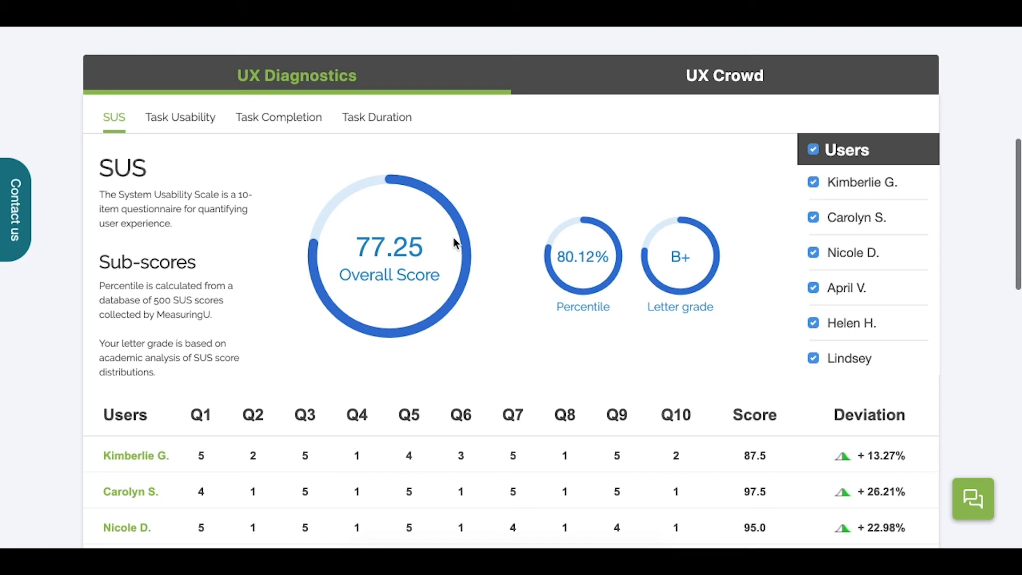
pyautogui.scroll(3)
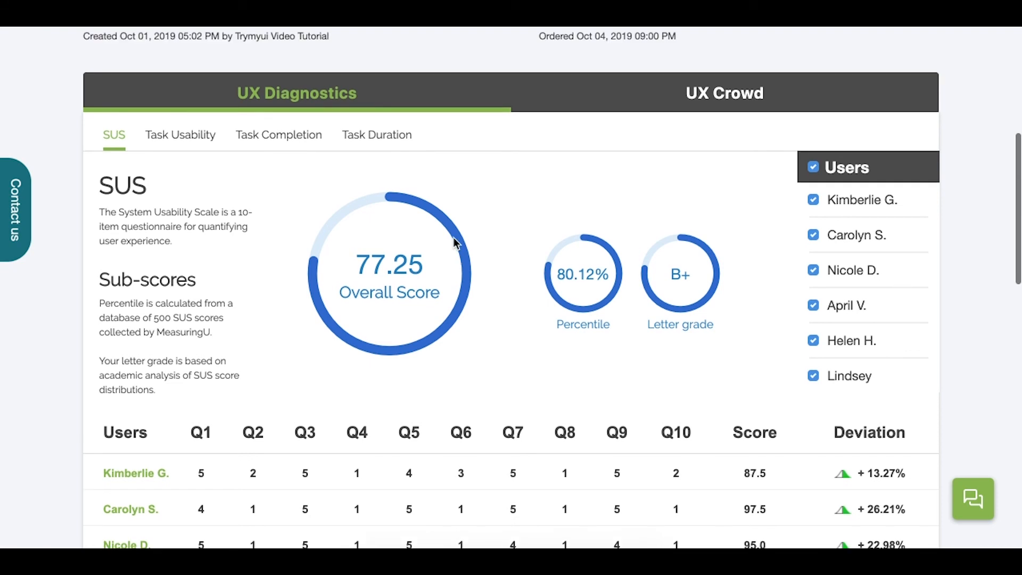
pyautogui.moveTo(824, 236)
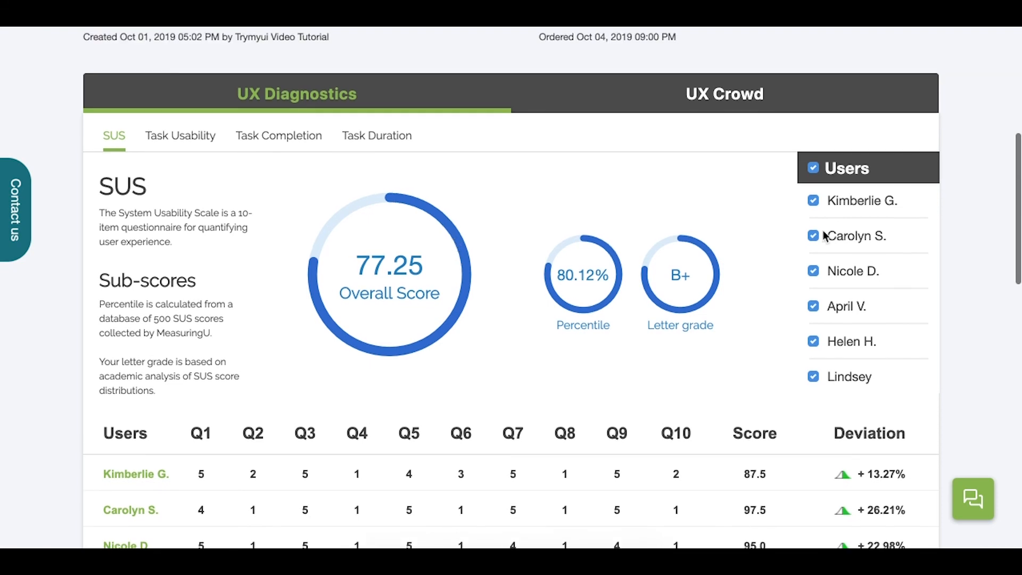
pyautogui.moveTo(849, 321)
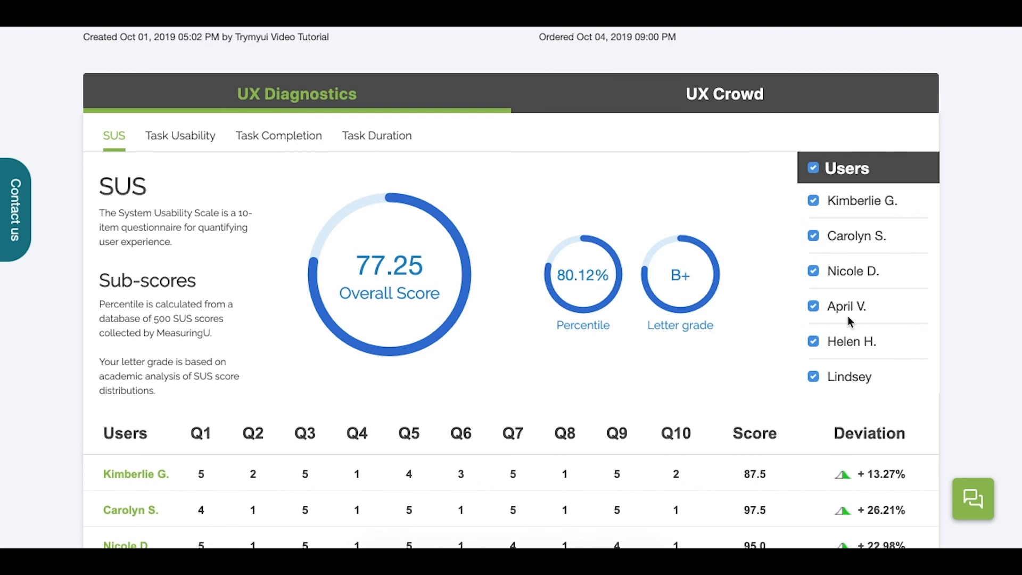
pyautogui.scroll(-3)
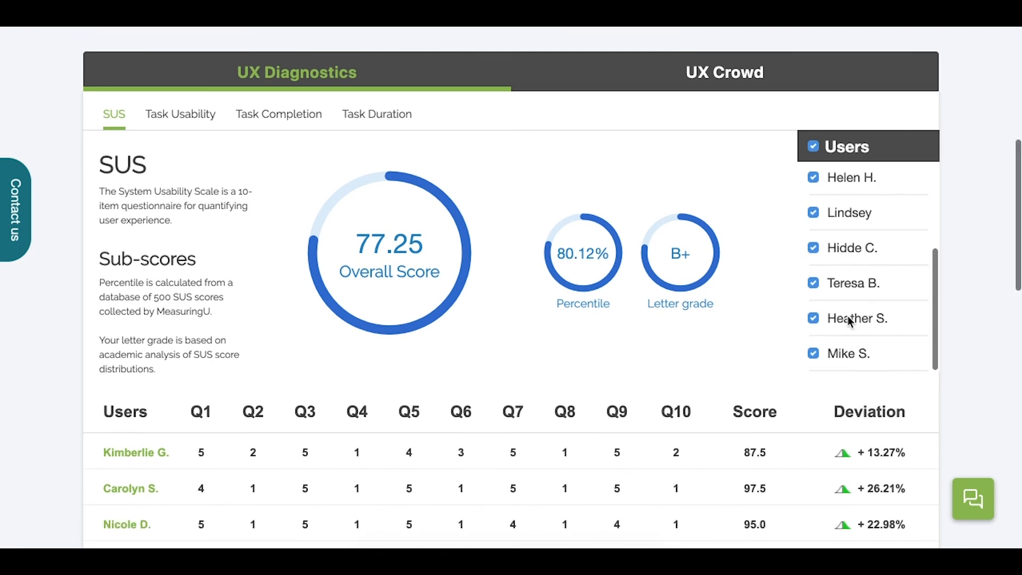